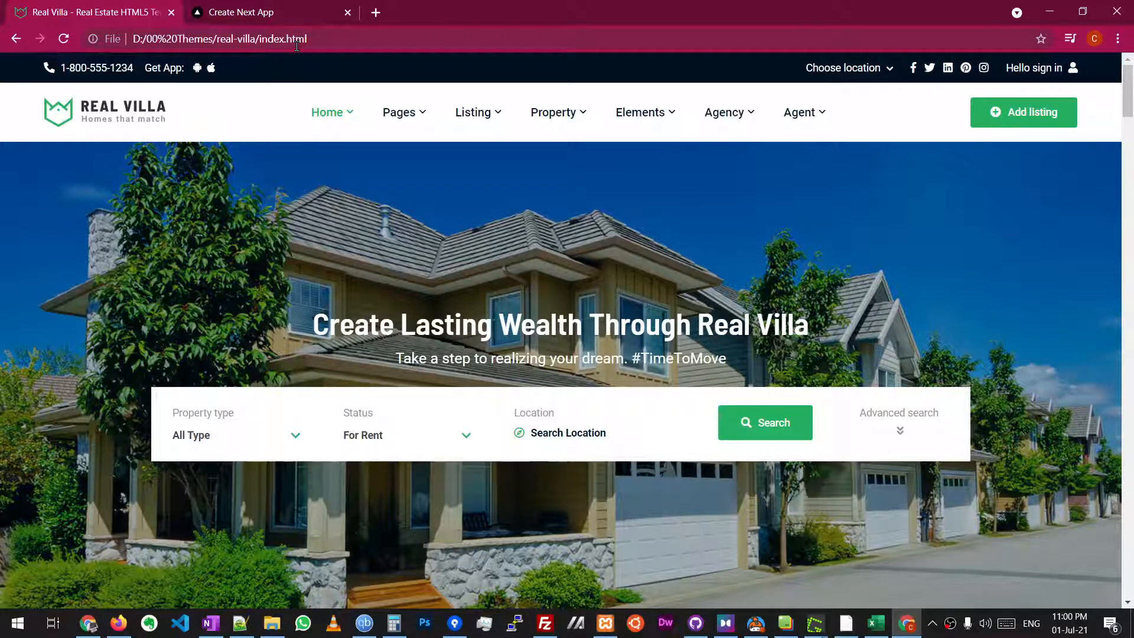
Step: Try the Real Villa template's property type dropdown and sign-in popup in the browser
left_click(327, 112)
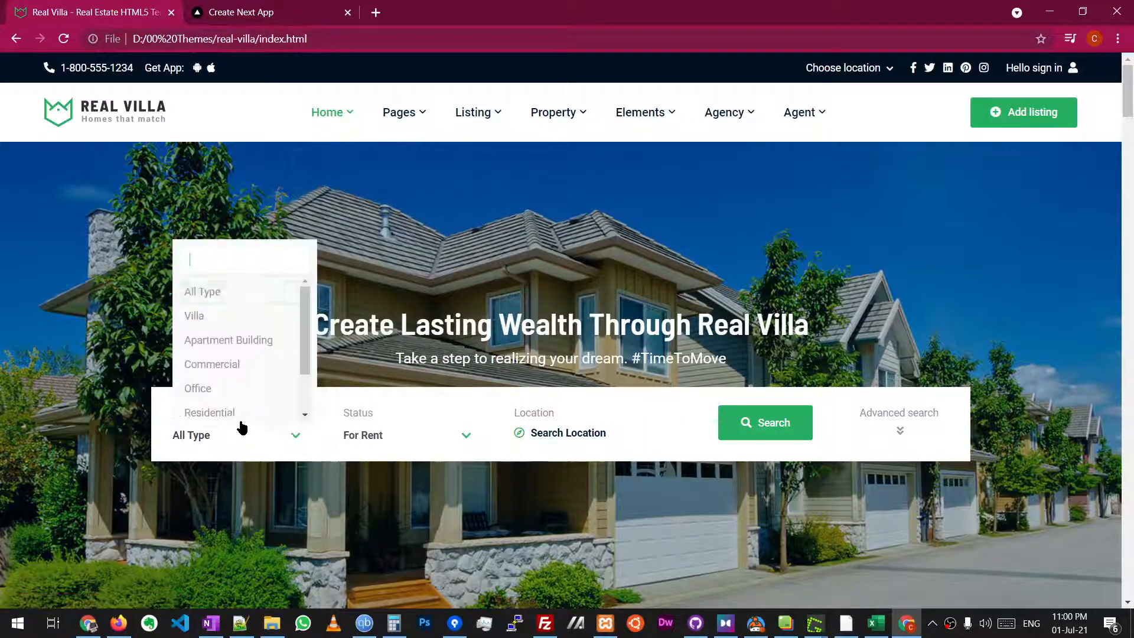
left_click(1036, 67)
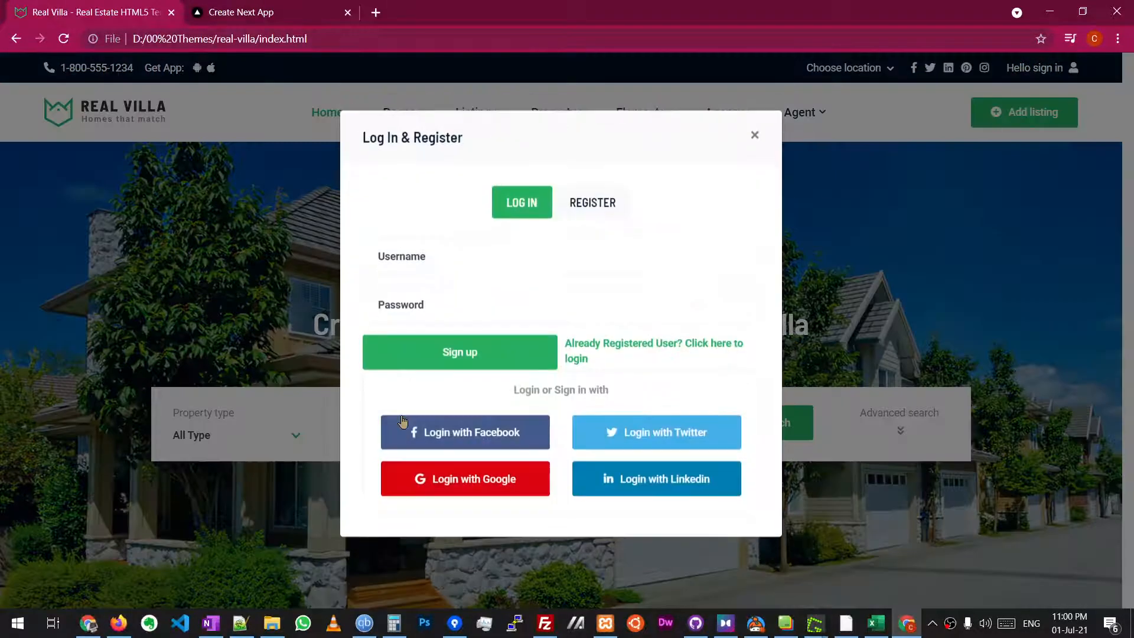
left_click(755, 134)
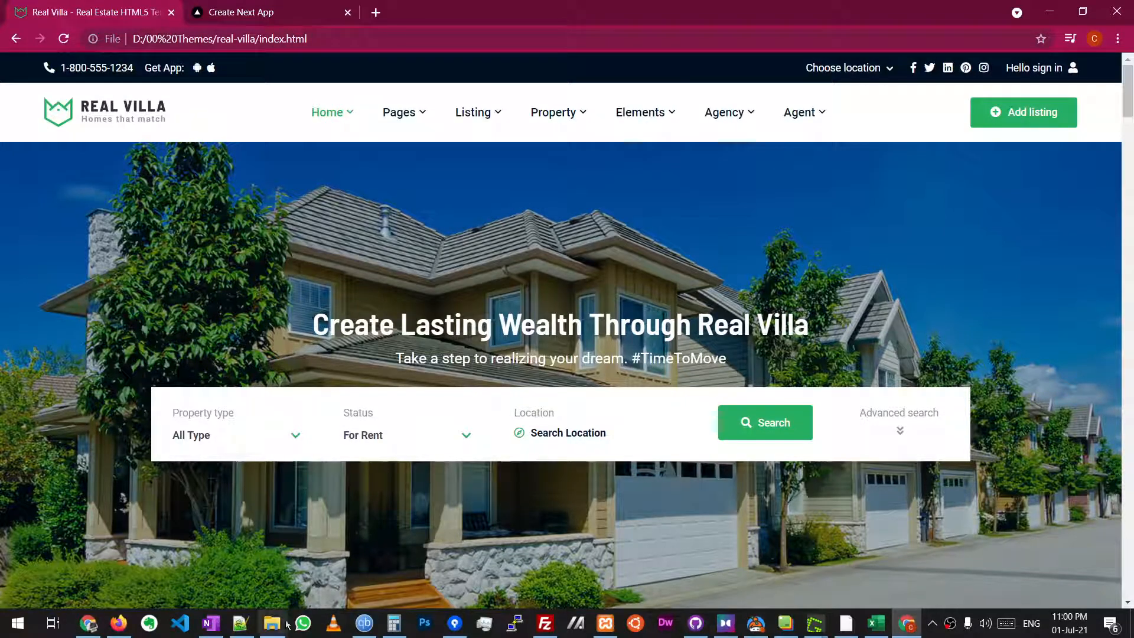
Step: From a Command Prompt in batcave, scaffold a Next.js app with npx create-next-app next-html
left_click(272, 622)
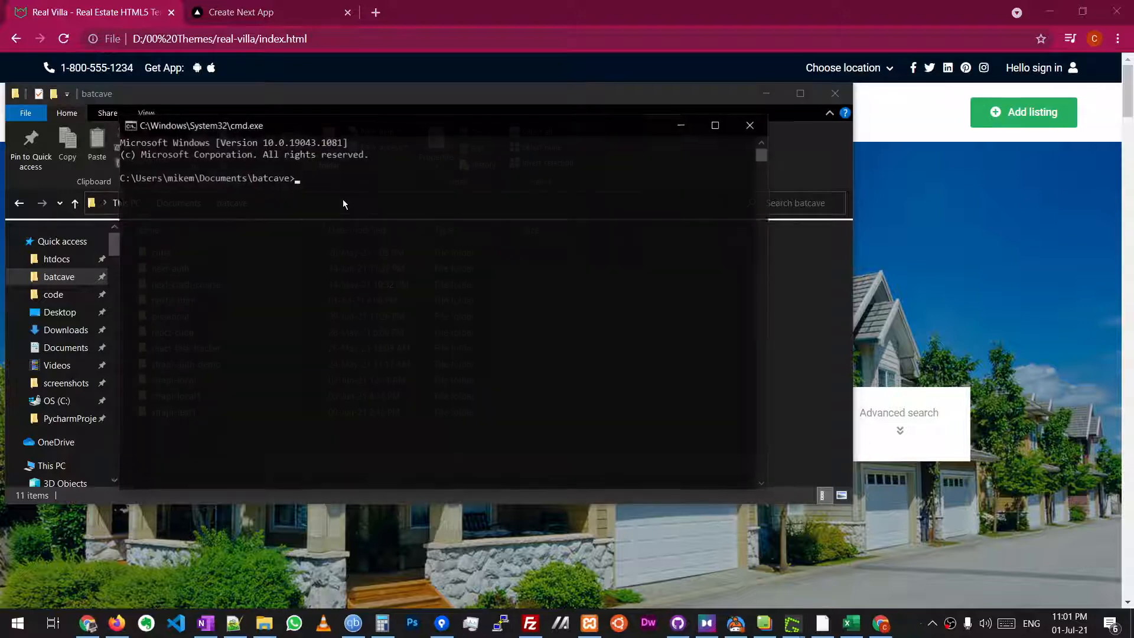
type("np")
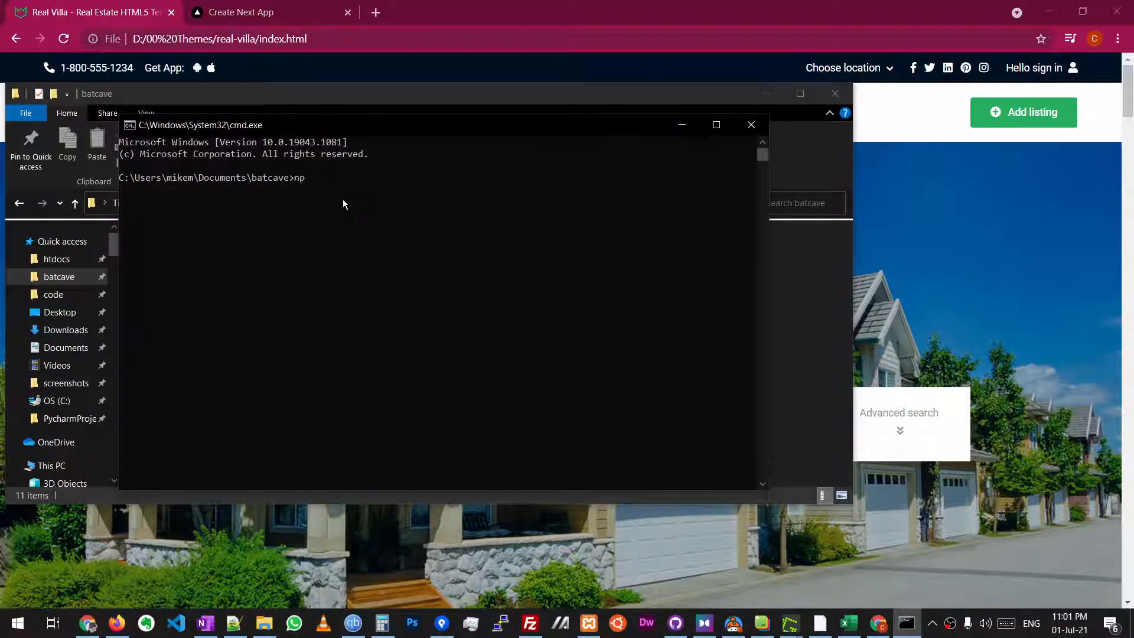
type("x")
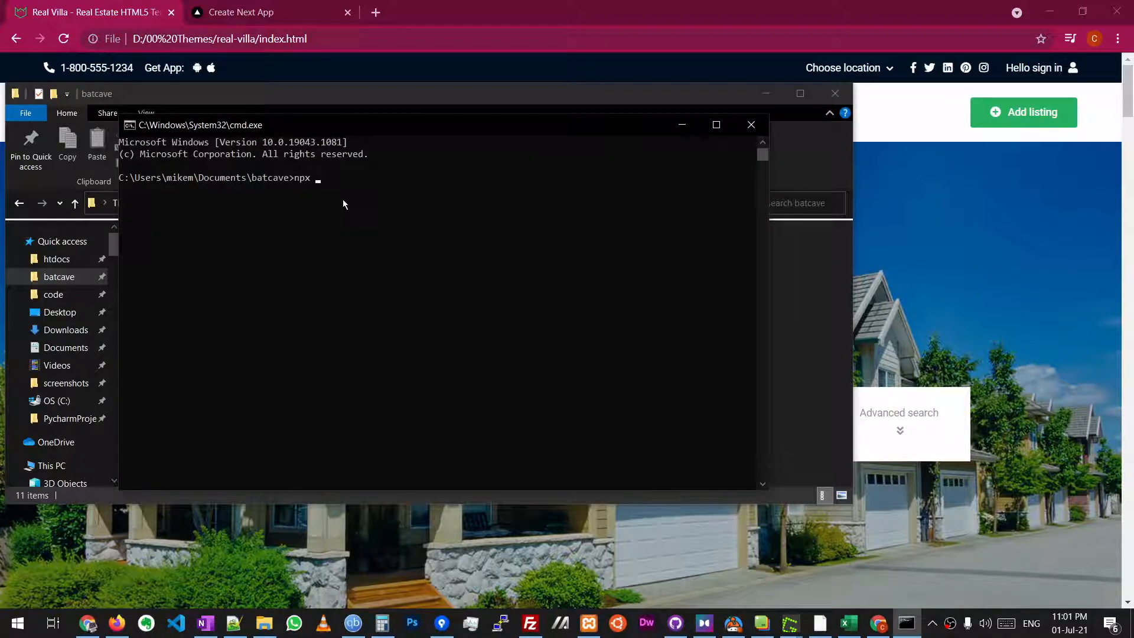
type("create")
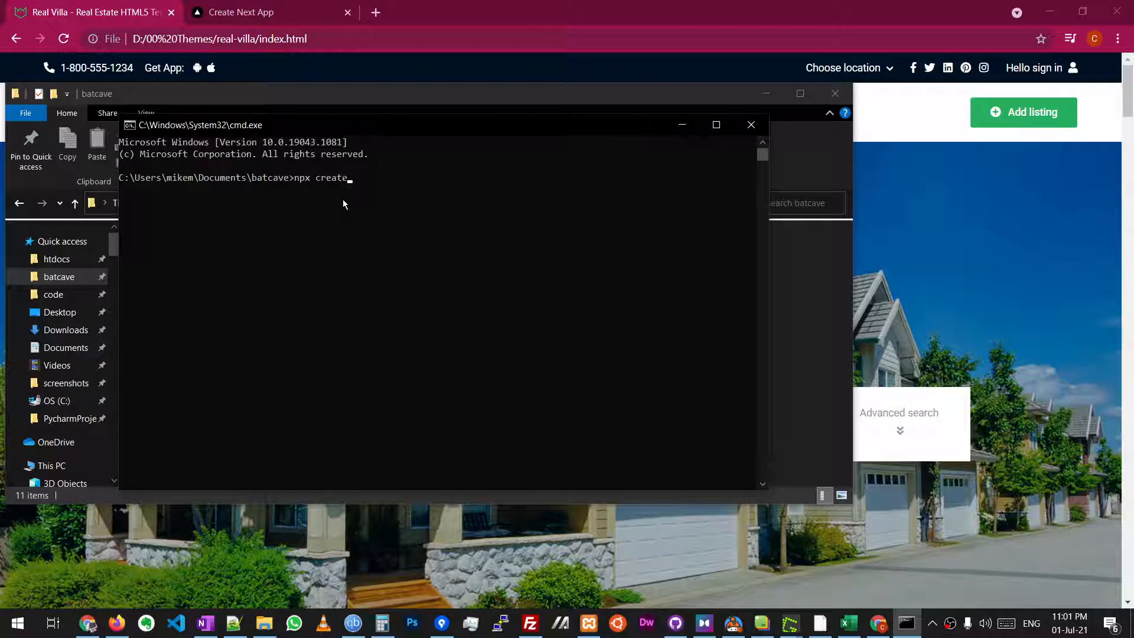
type("-next-app")
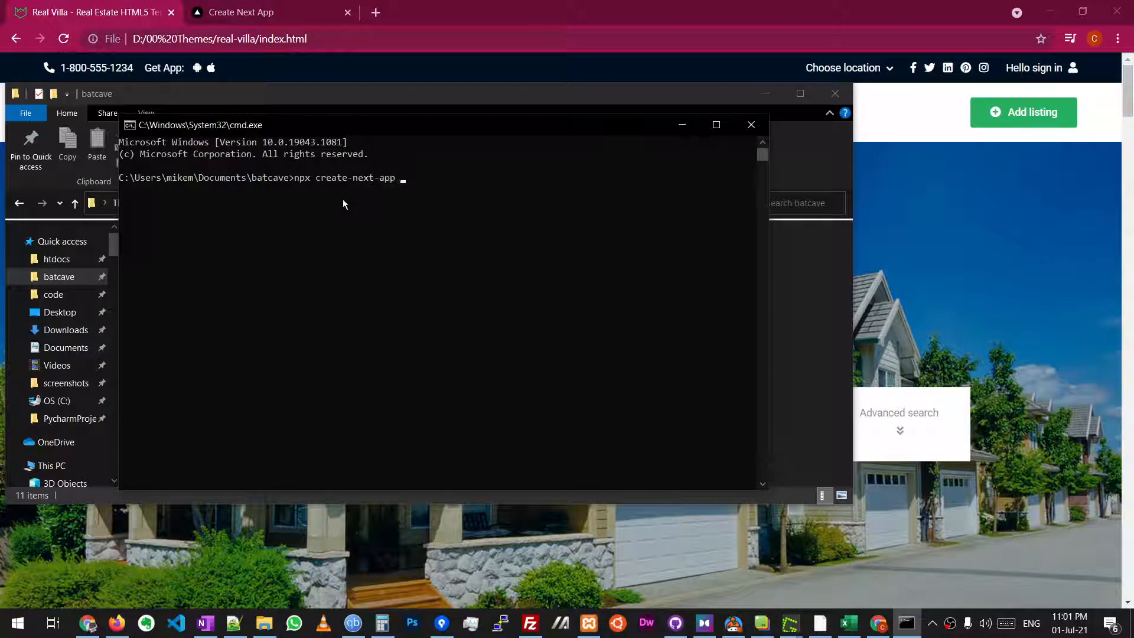
type("next-")
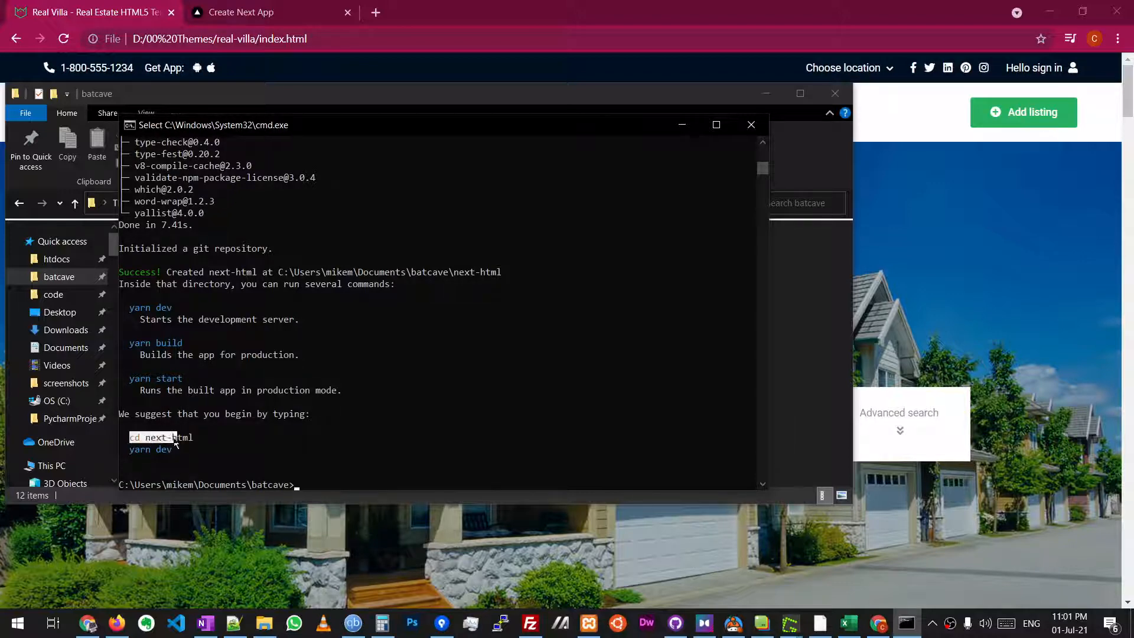
Step: Move into next-html, open it with code . and start the dev server with yarn dev
type("cd next-html")
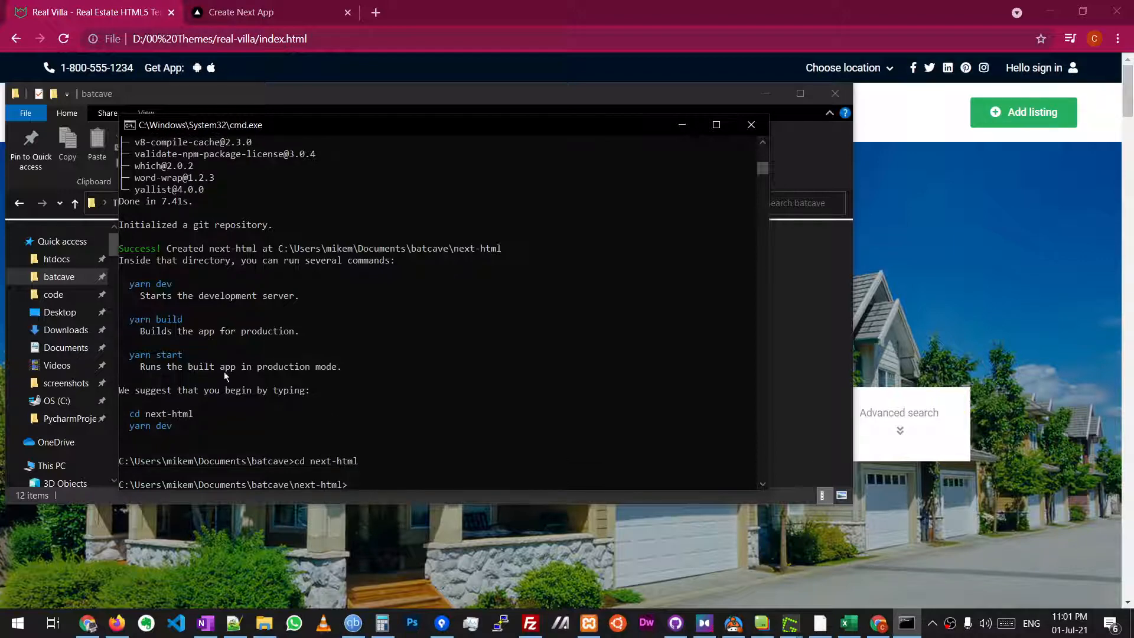
type("code .")
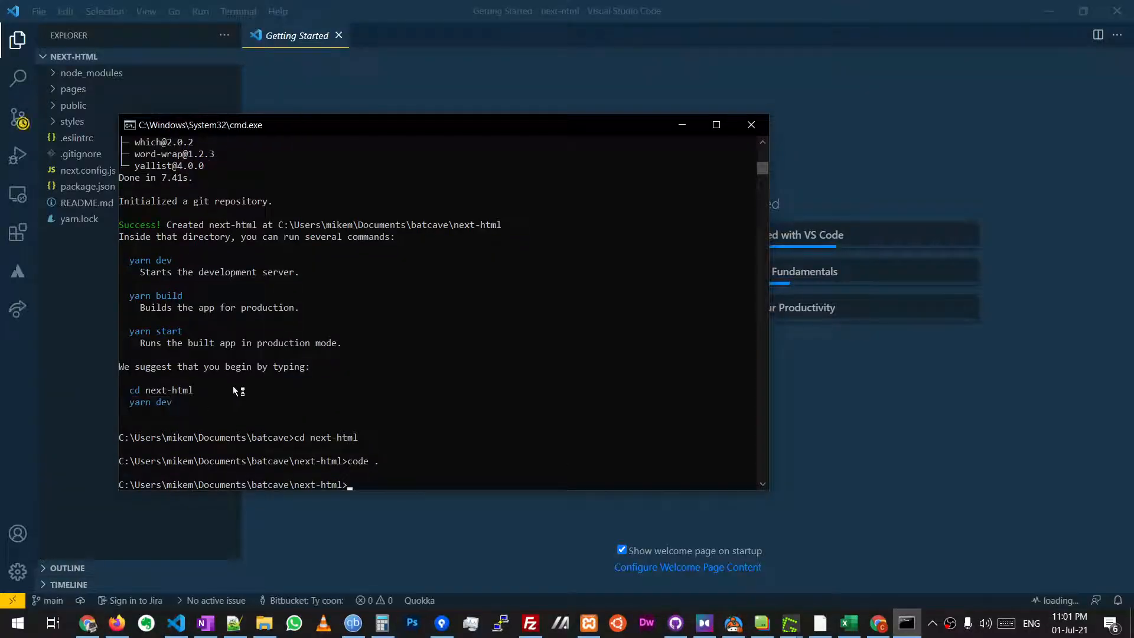
type("yarn dev")
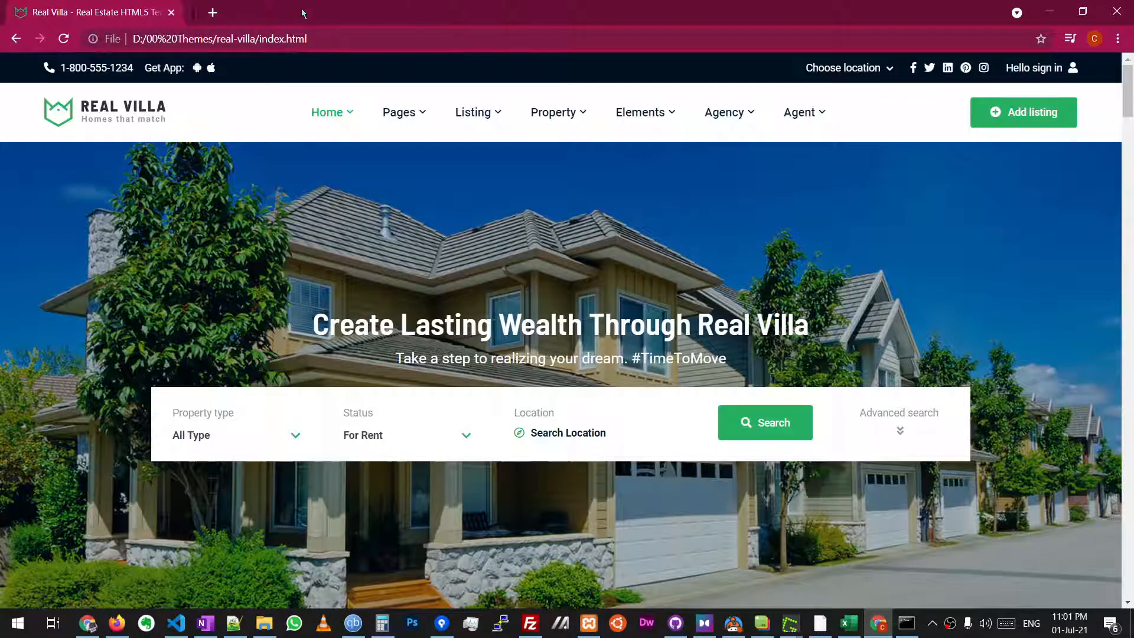
Step: Compare the Real Villa template tab with the Next.js starter at localhost:3000, then bring up the template folder
left_click(211, 12)
type("localhost:3000")
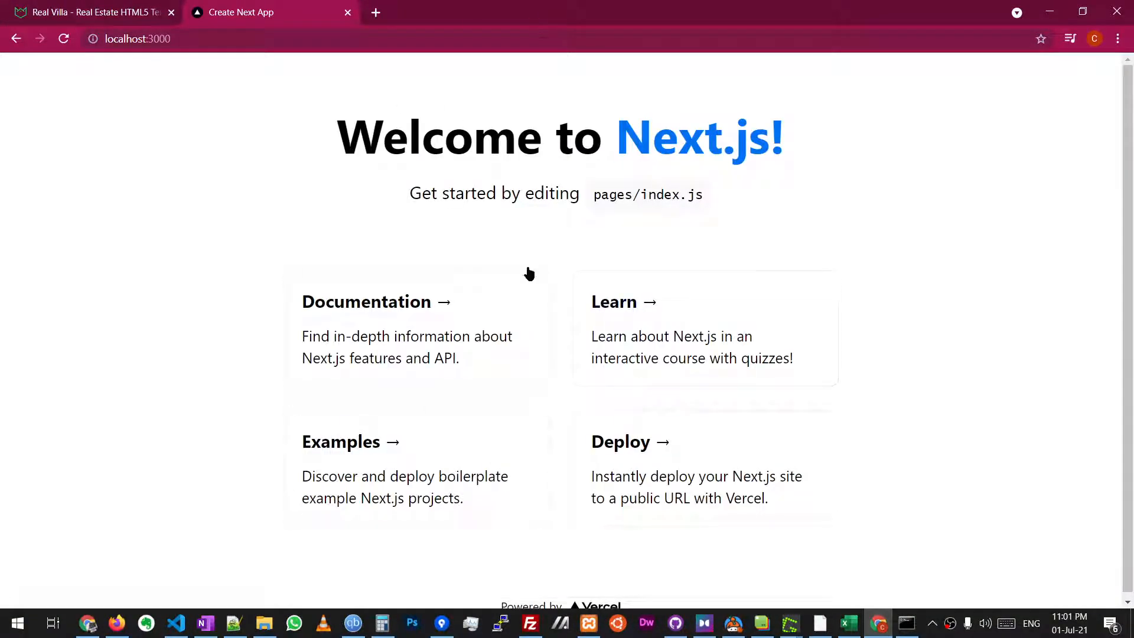
left_click(86, 12)
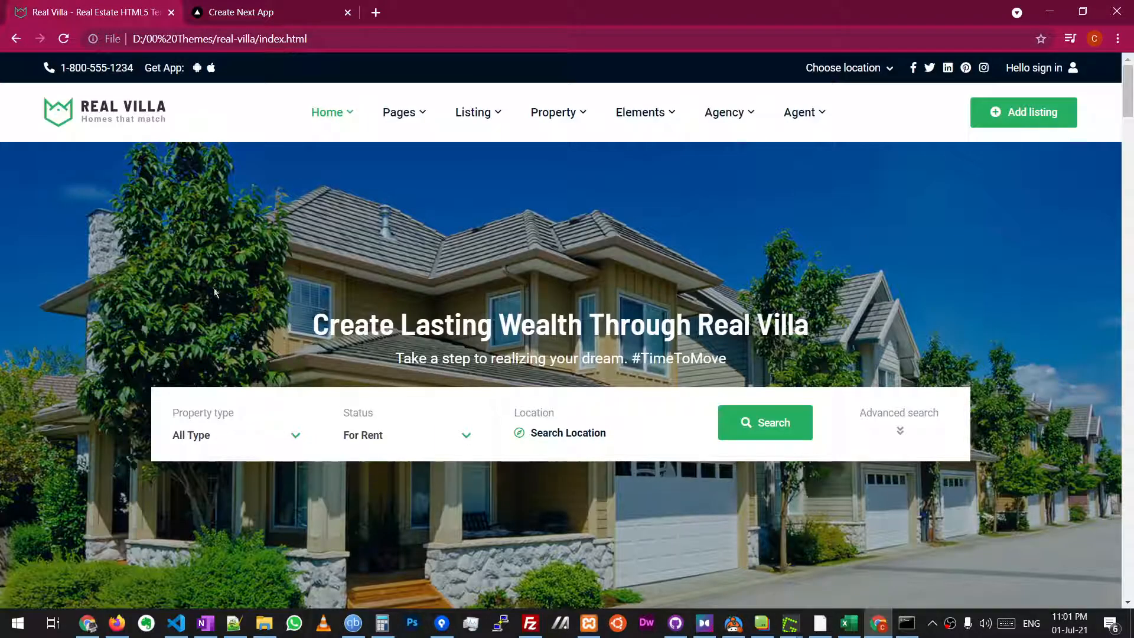
left_click(272, 12)
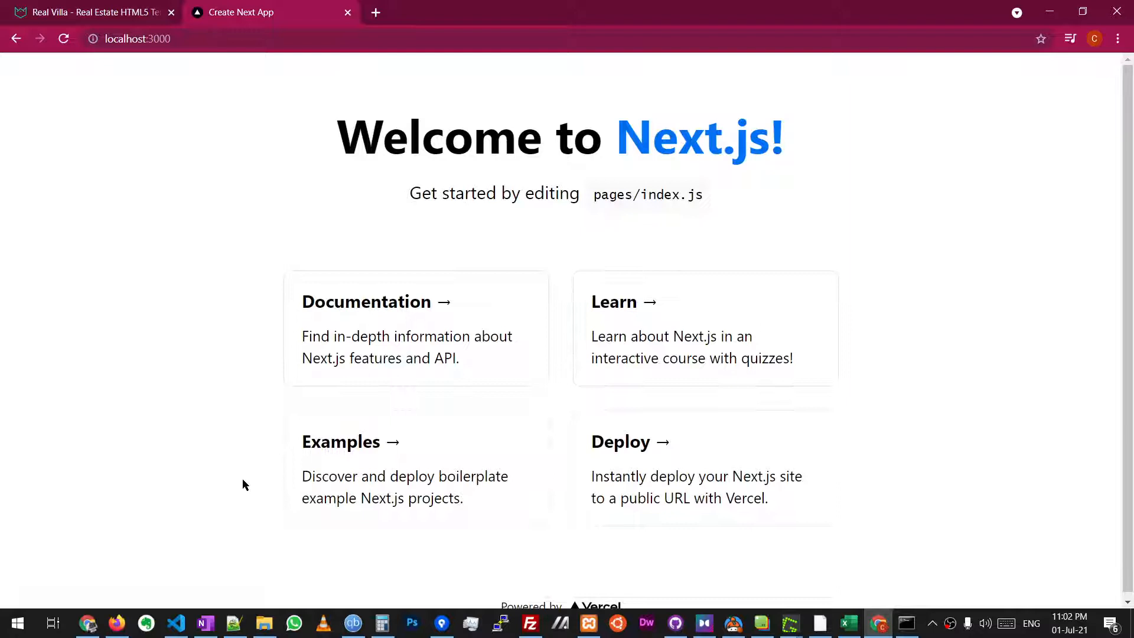
left_click(263, 623)
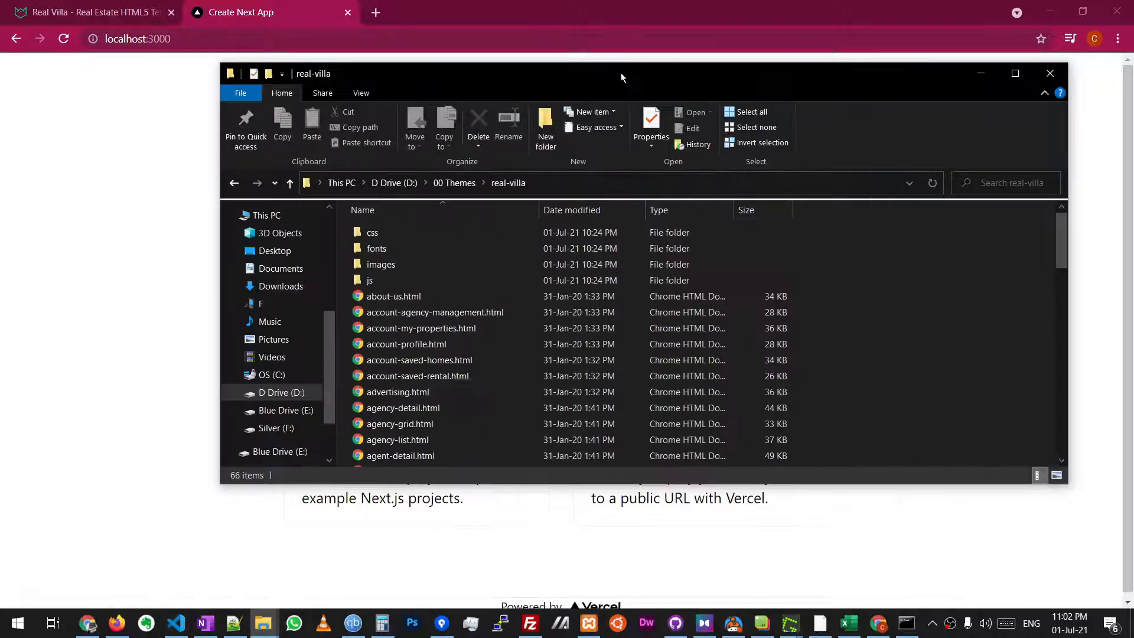
mouse_move(406, 344)
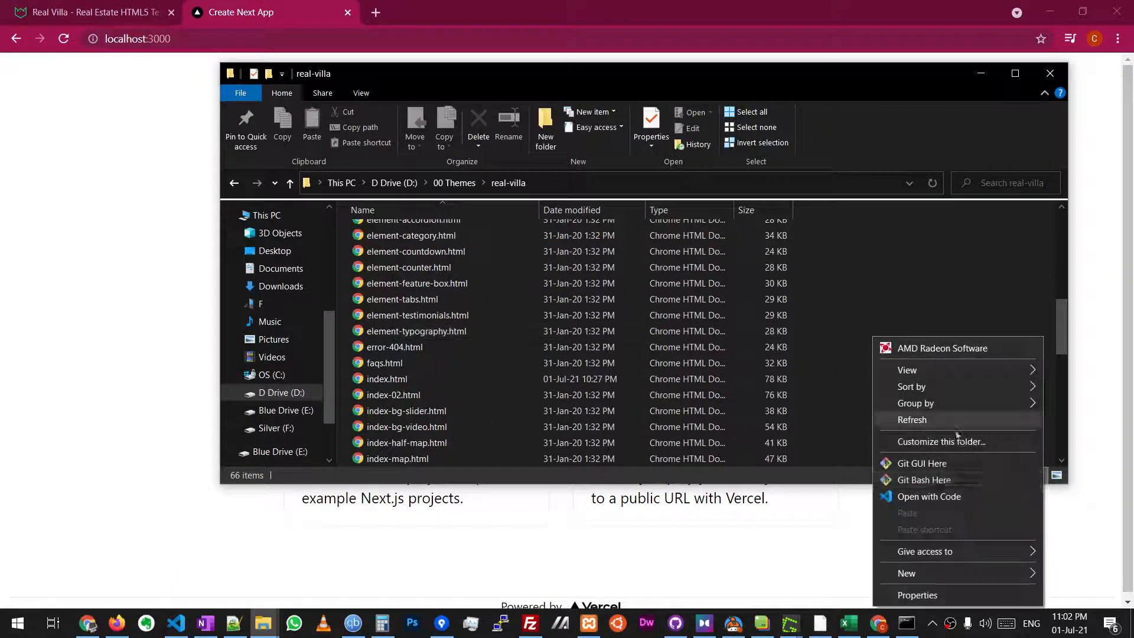
Step: Open the real-villa template folder in VS Code via Open with Code
left_click(929, 496)
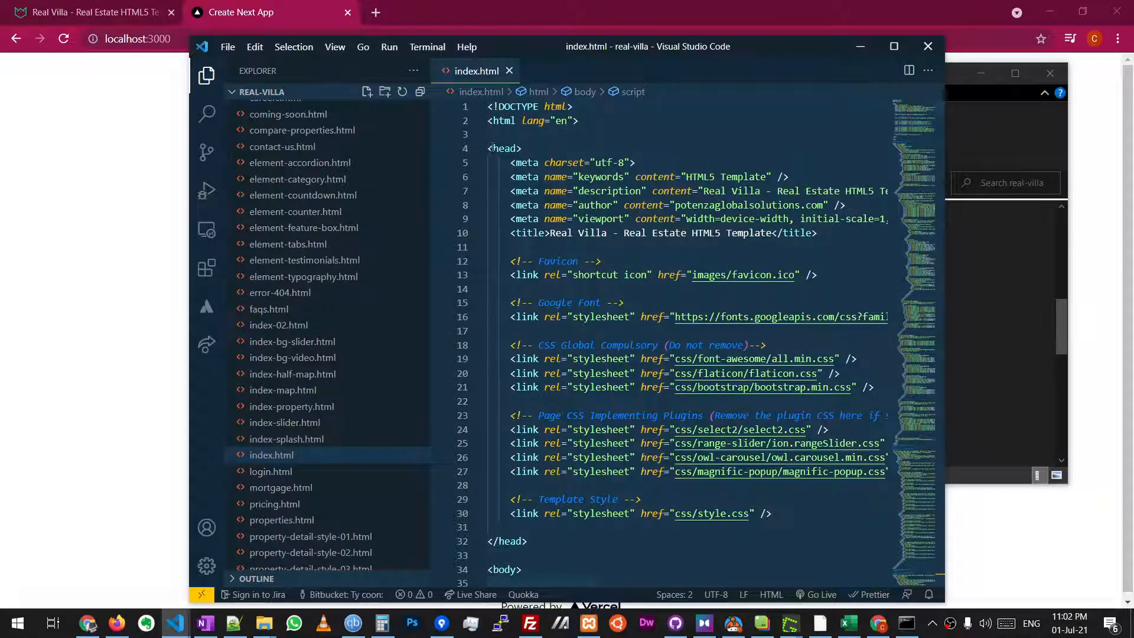
Step: Look through index.html from the head content down to the footer and script includes
scroll("down", 3)
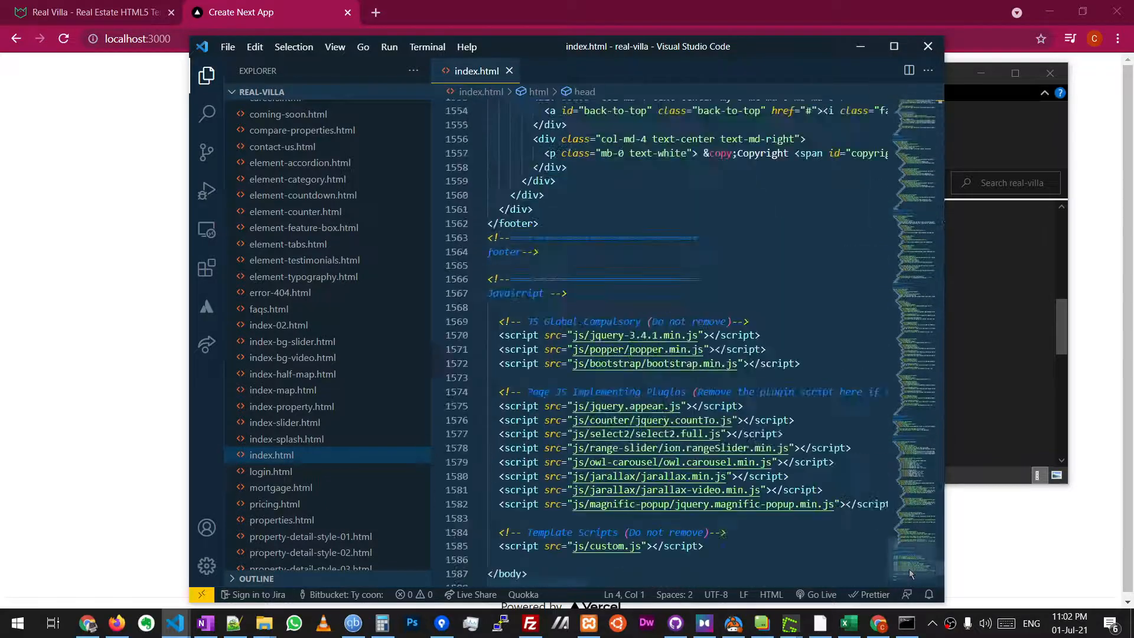
scroll("up", 3)
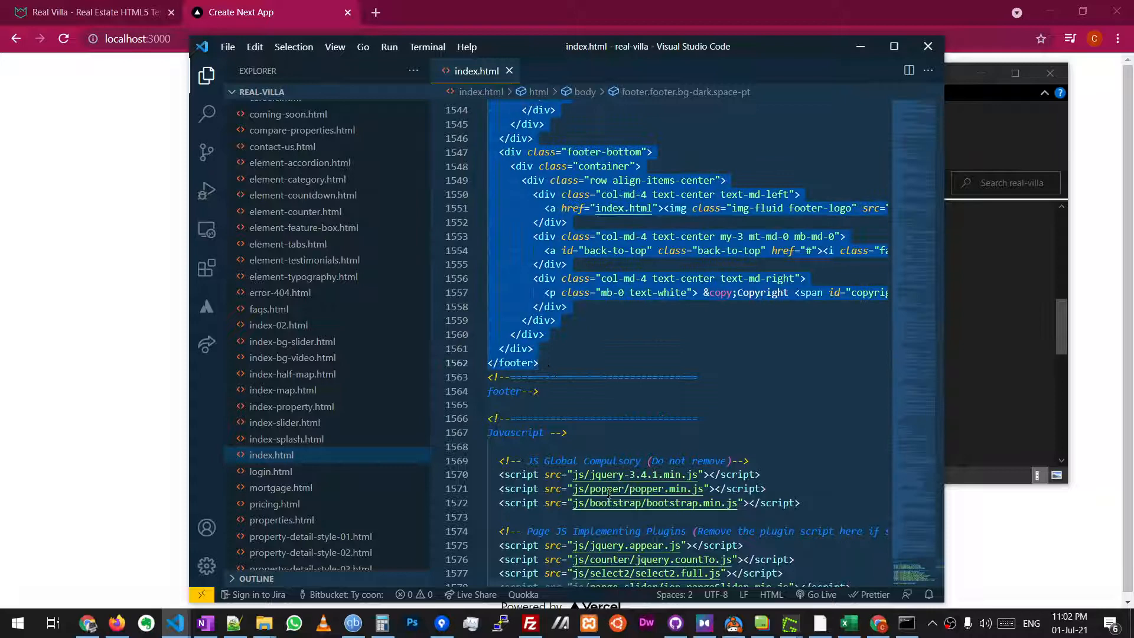
mouse_move(7, 230)
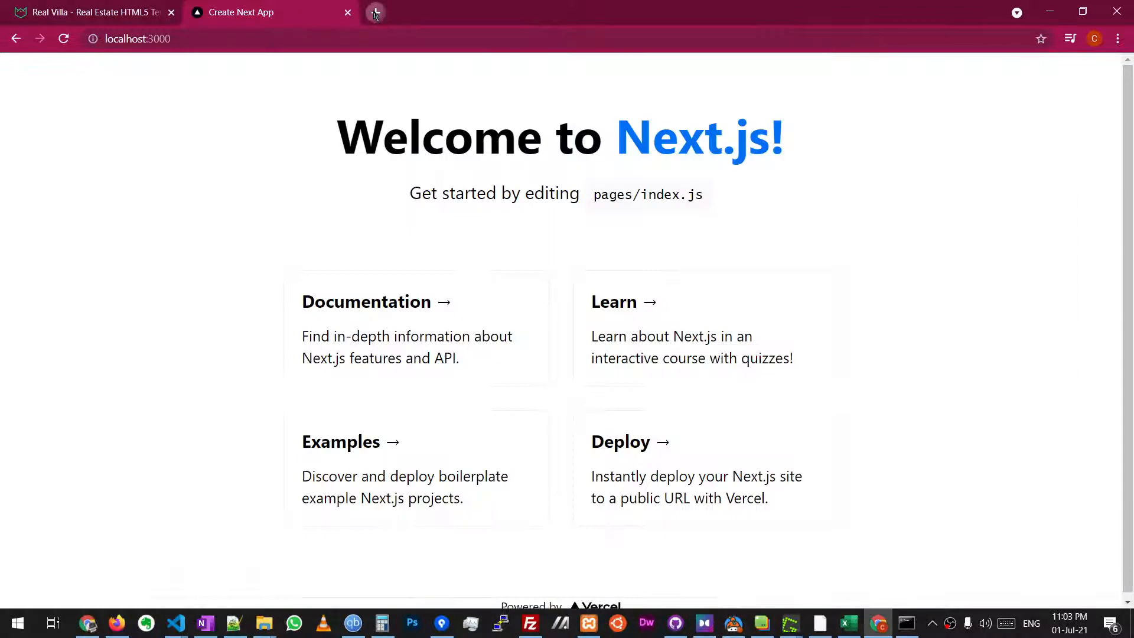
Step: Bring up the transform.tools HTML to JSX converter in a new browser tab
left_click(375, 12)
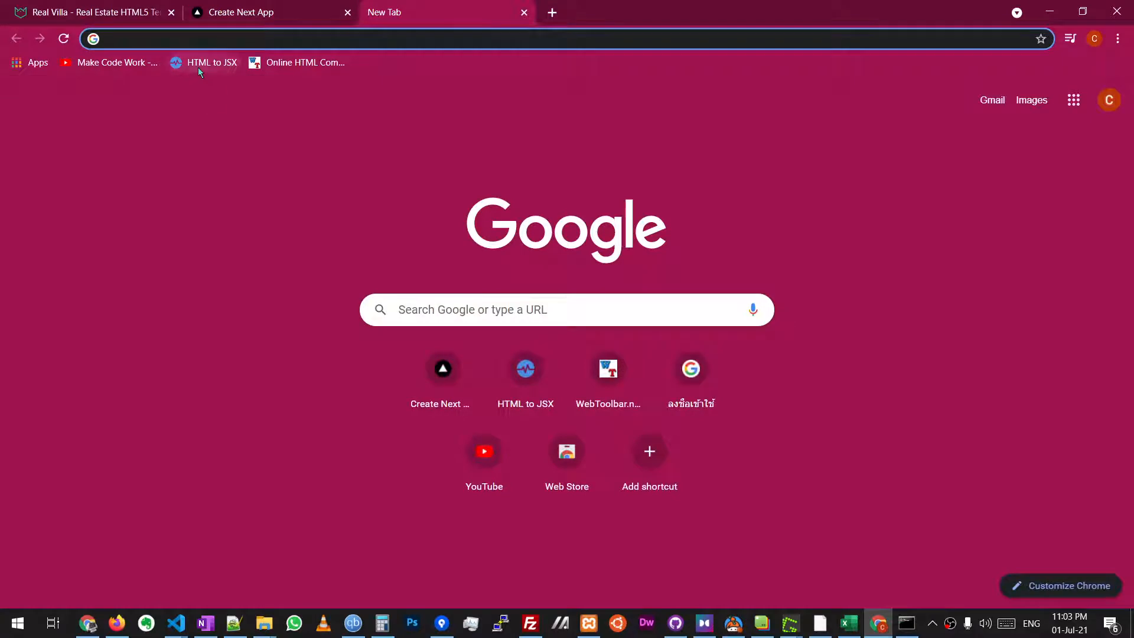
left_click(211, 63)
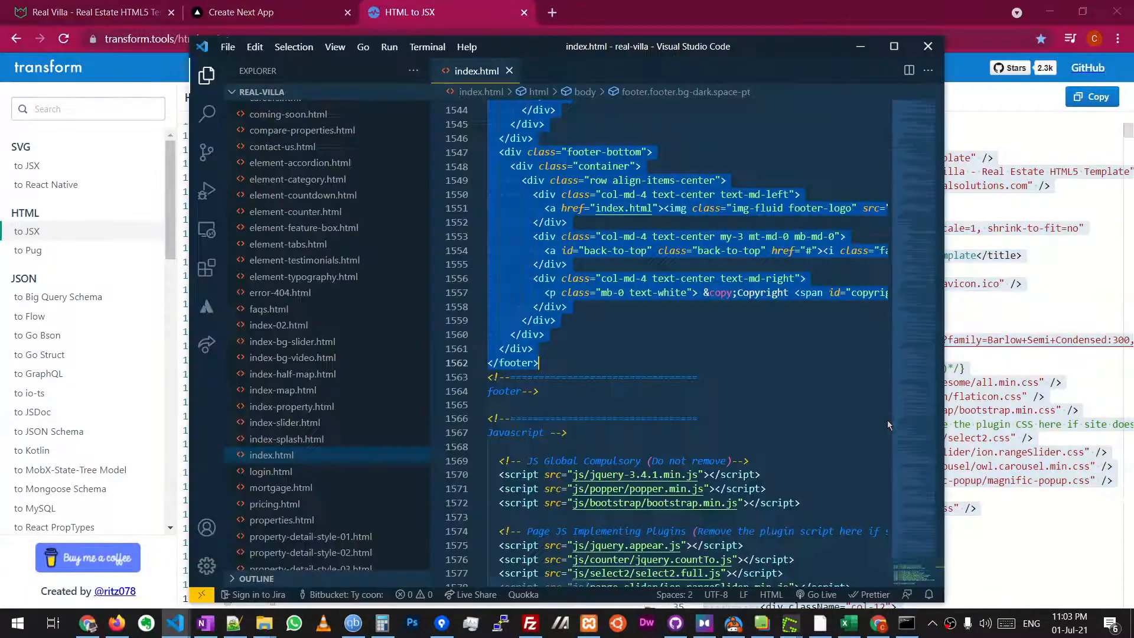
Step: Back in VS Code, place the converted JSX inside the Home component's return in pages/index.js and save
key("Alt+Tab")
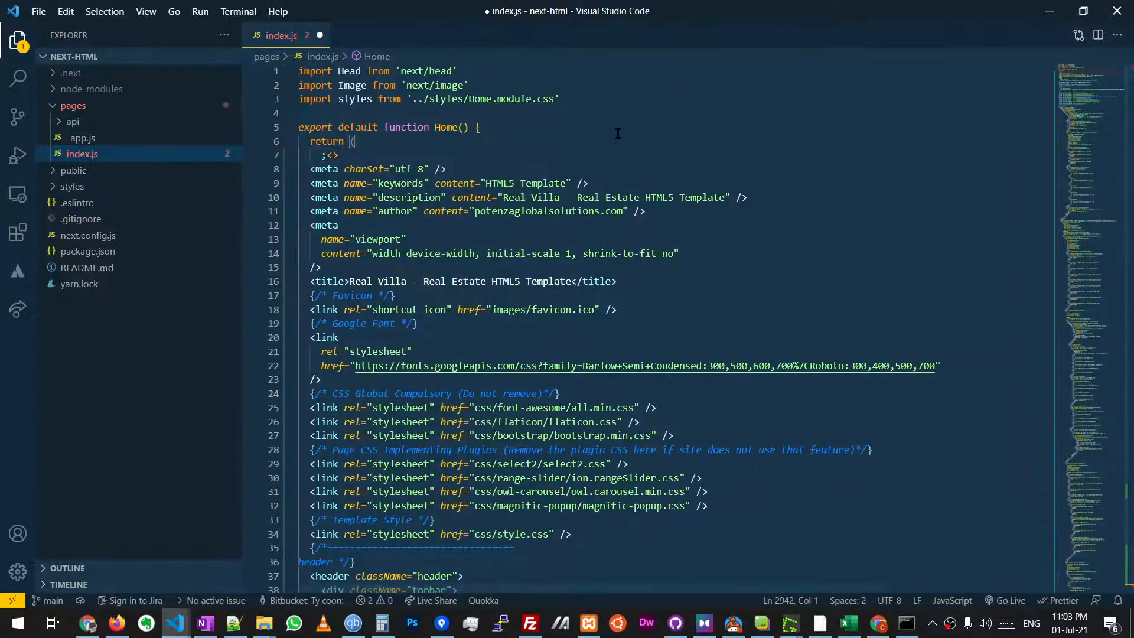
left_click(323, 155)
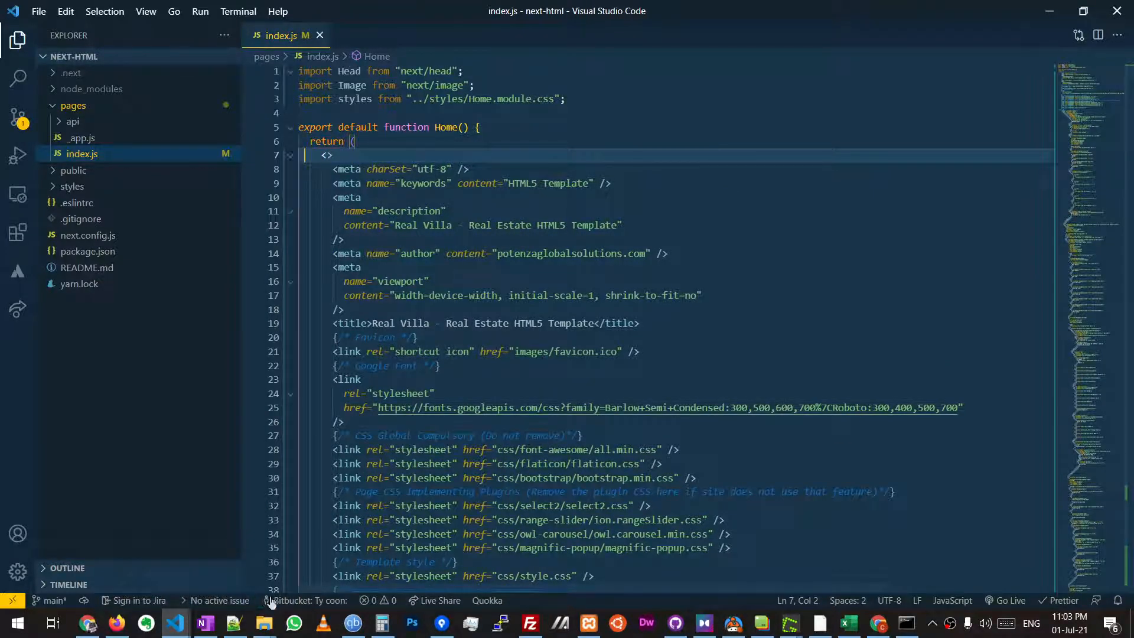
Step: Browse into batcave\next-html in File Explorer, then check the rendered Real Villa page at localhost:3000
left_click(264, 623)
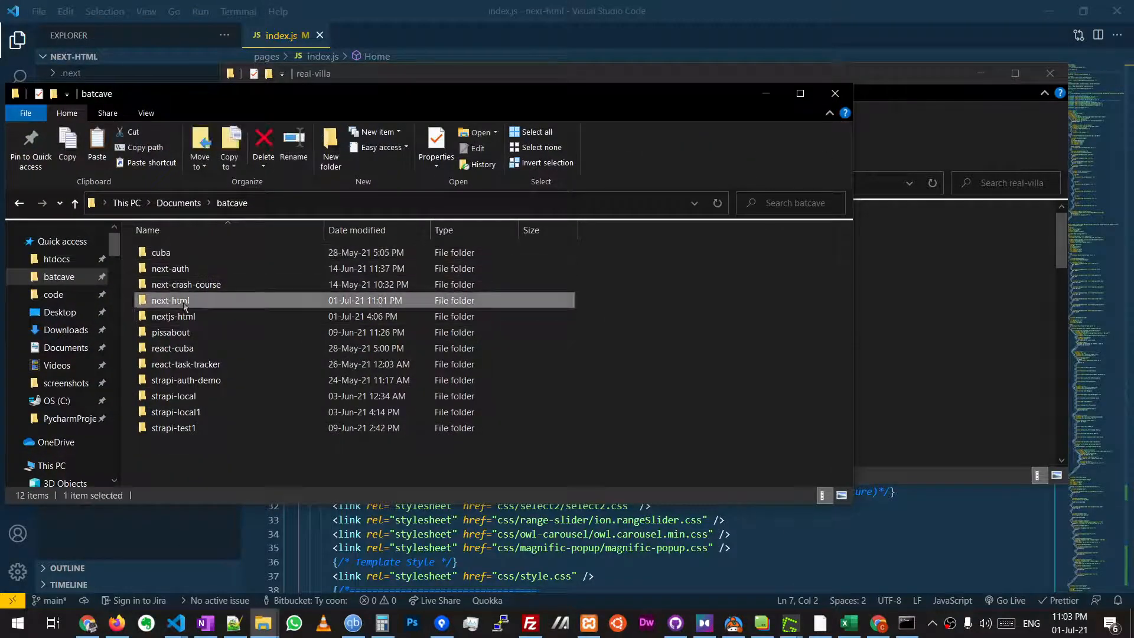
double_click(171, 300)
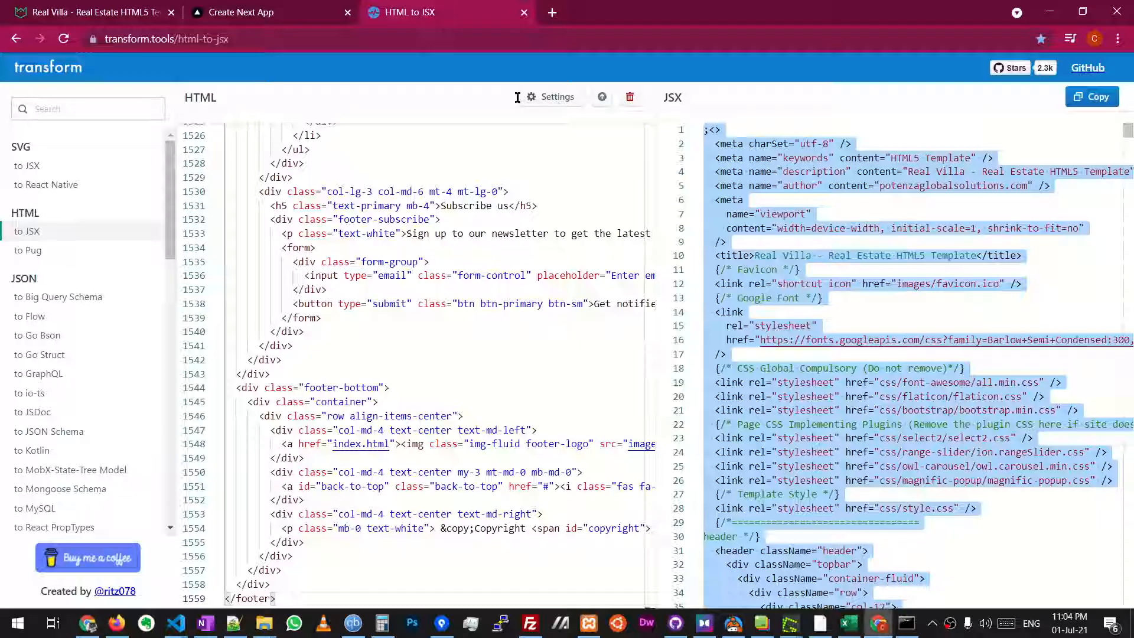
left_click(268, 12)
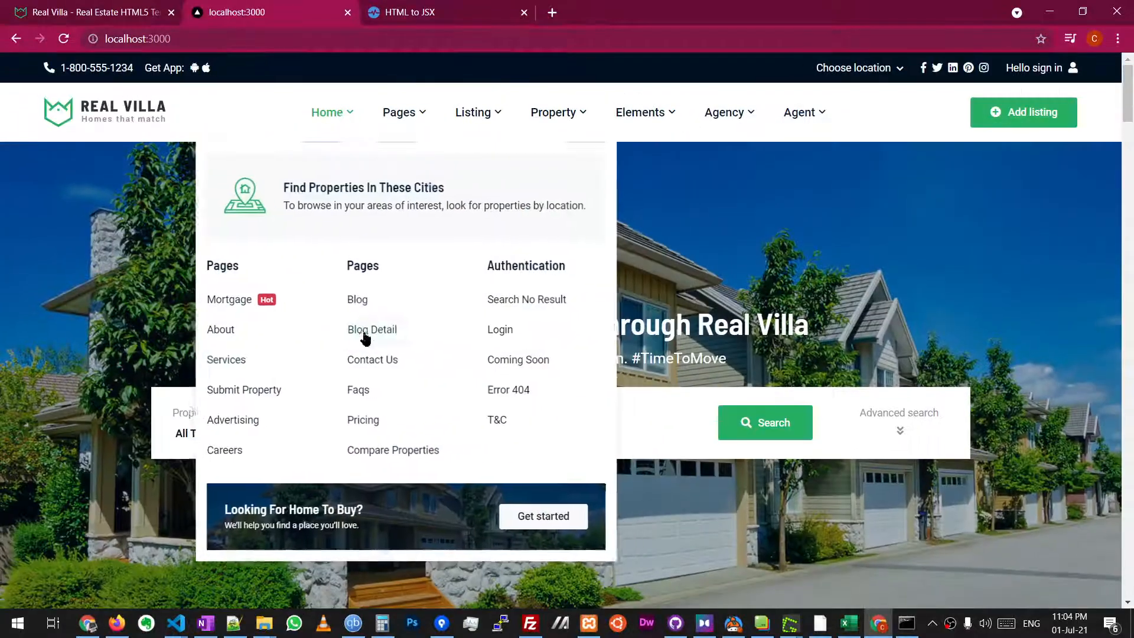
Step: Try the Pages and Listing menus and Advanced search on localhost:3000, confirm they do nothing, and return to VS Code
left_click(235, 433)
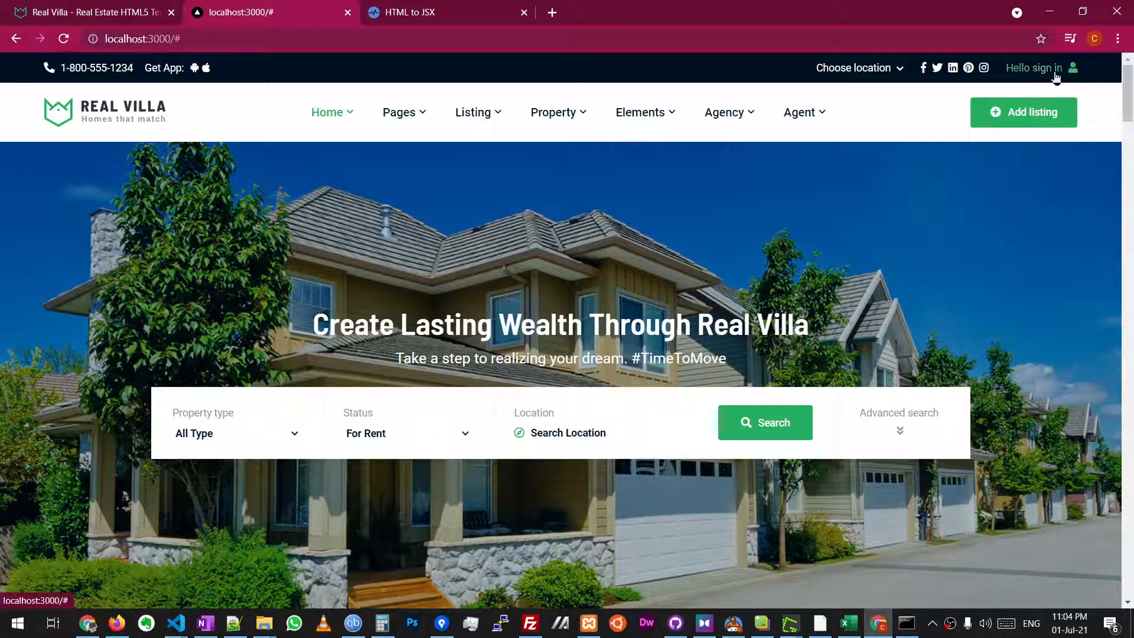
left_click(899, 422)
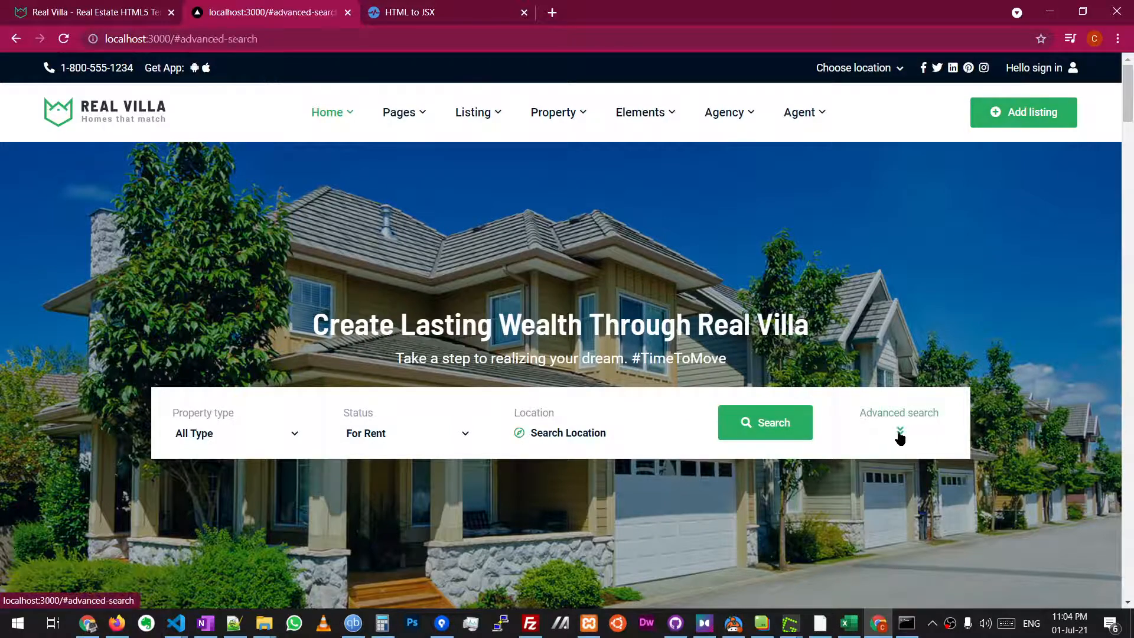
left_click(398, 112)
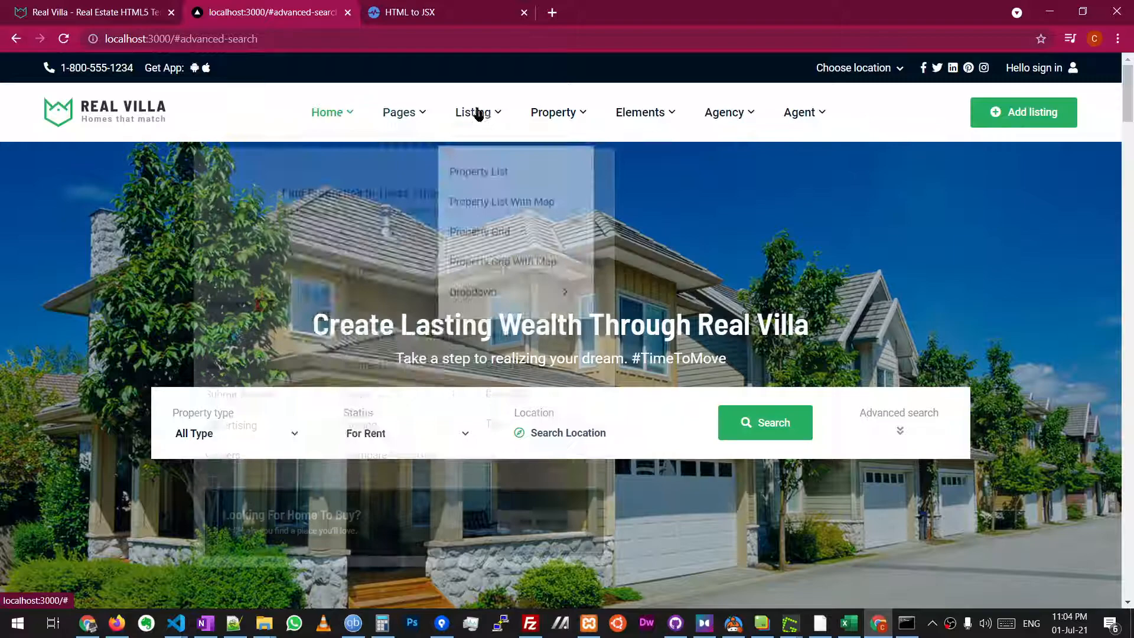
left_click(235, 433)
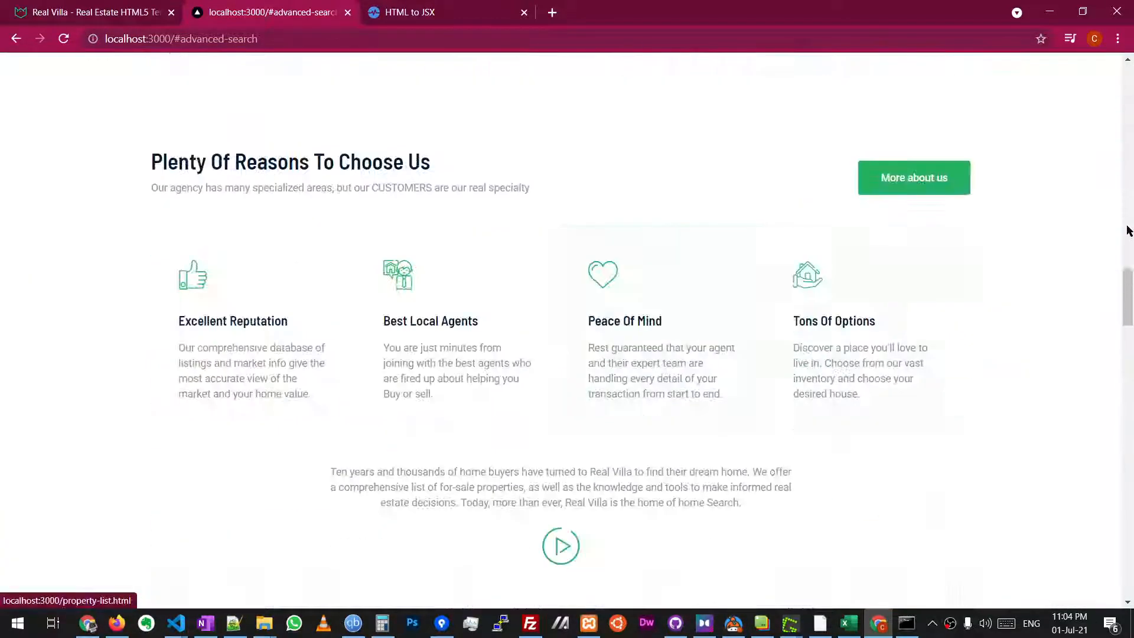
scroll("down", 3)
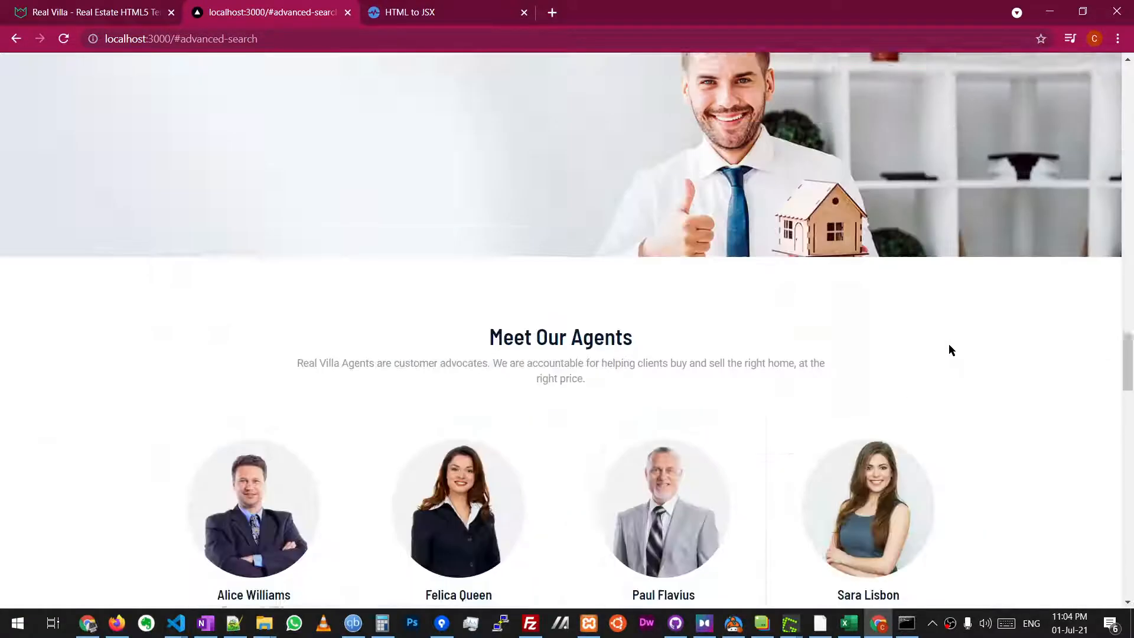
scroll("up", 3)
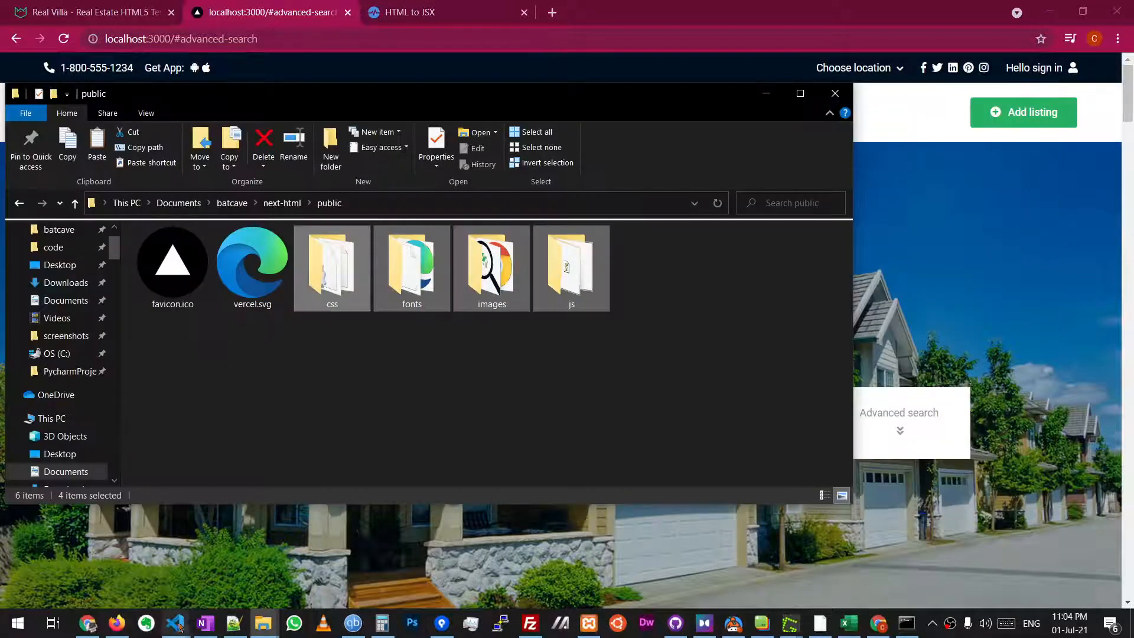
left_click(175, 623)
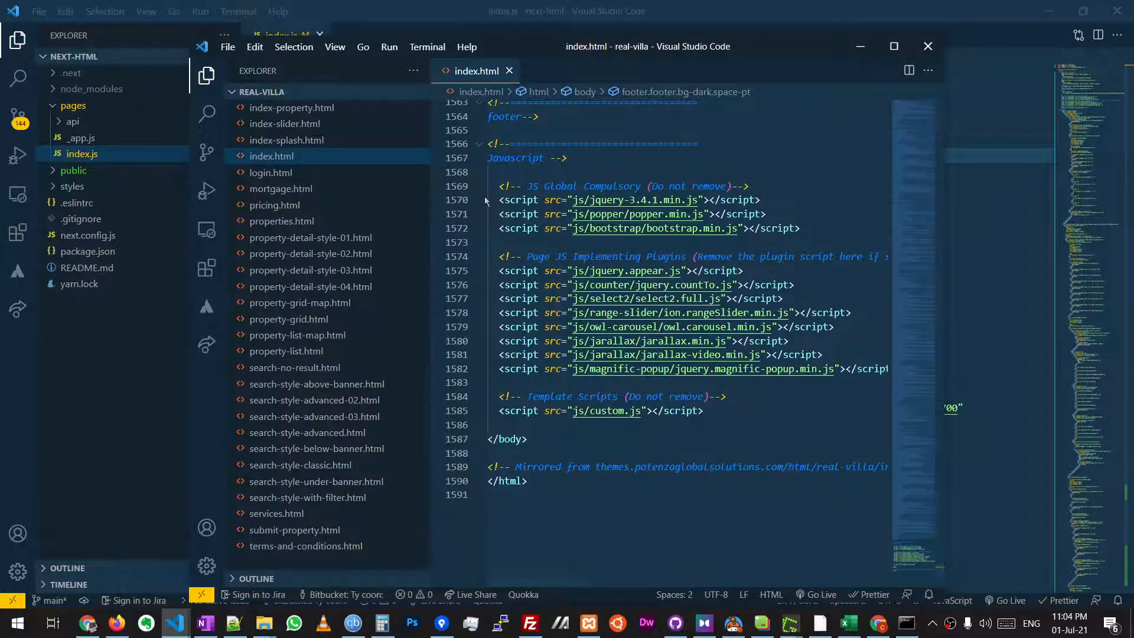
Step: Copy the <script> lines before </body> in index.html and open a fresh browser tab
left_click_drag(495, 200, 705, 410)
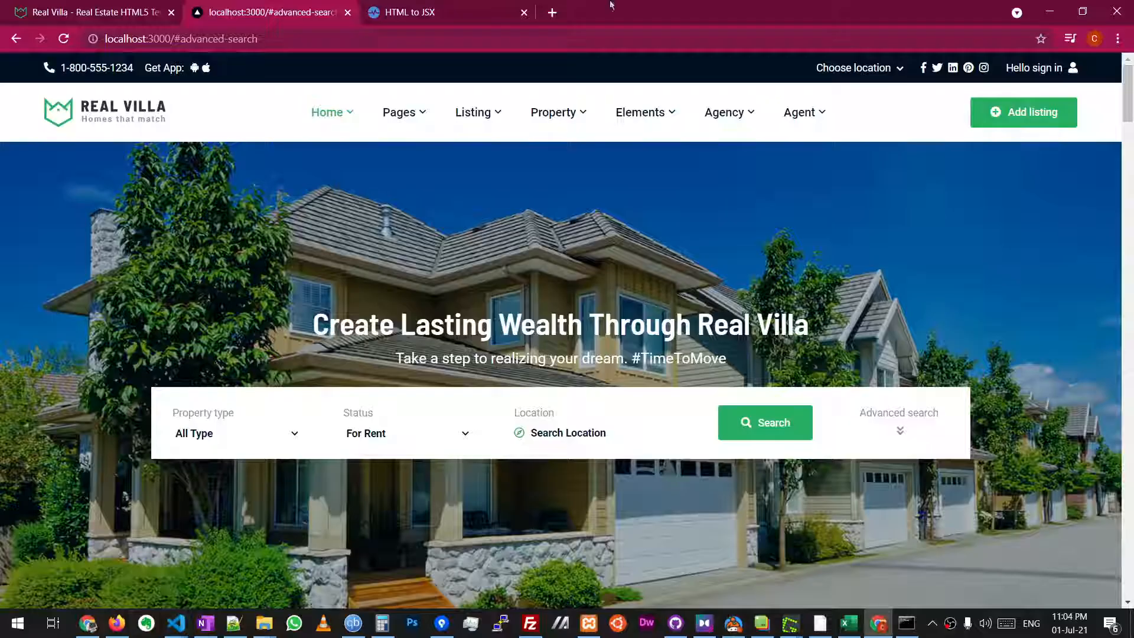
left_click(552, 12)
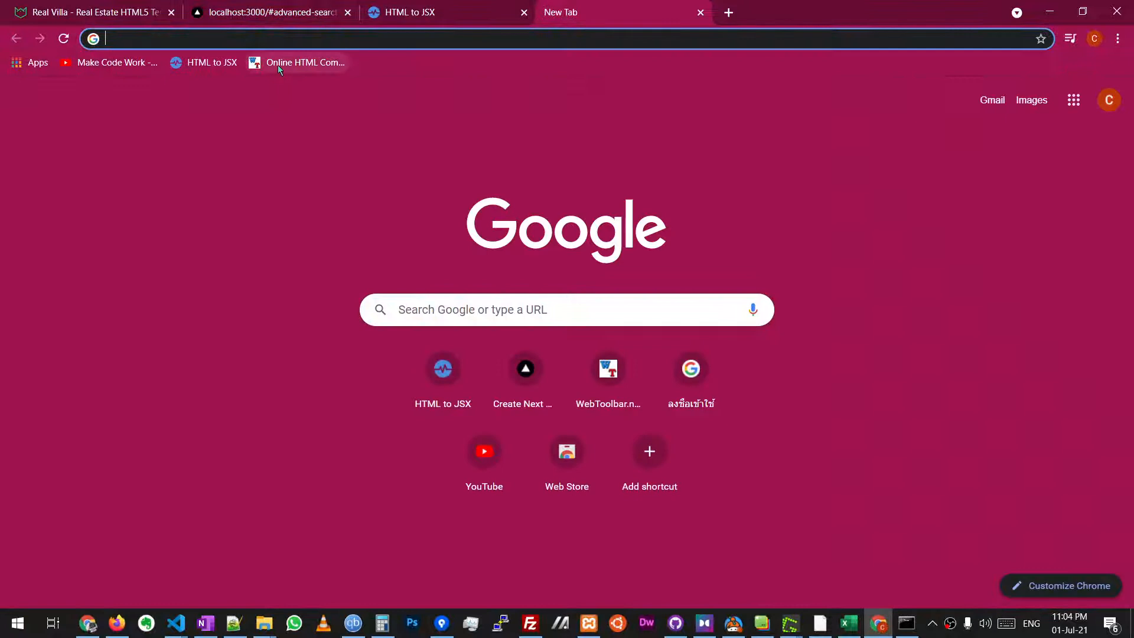
Step: Run the script tags through the WebToolbar HTML Comment Remover and copy the comment-free result
left_click(304, 63)
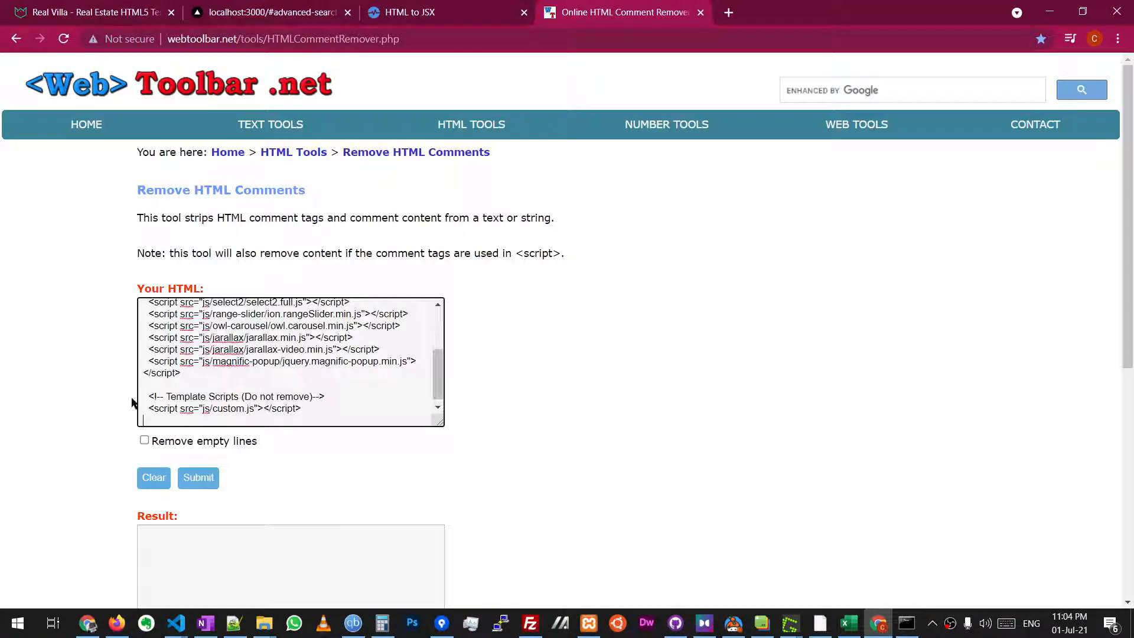
scroll("down", 3)
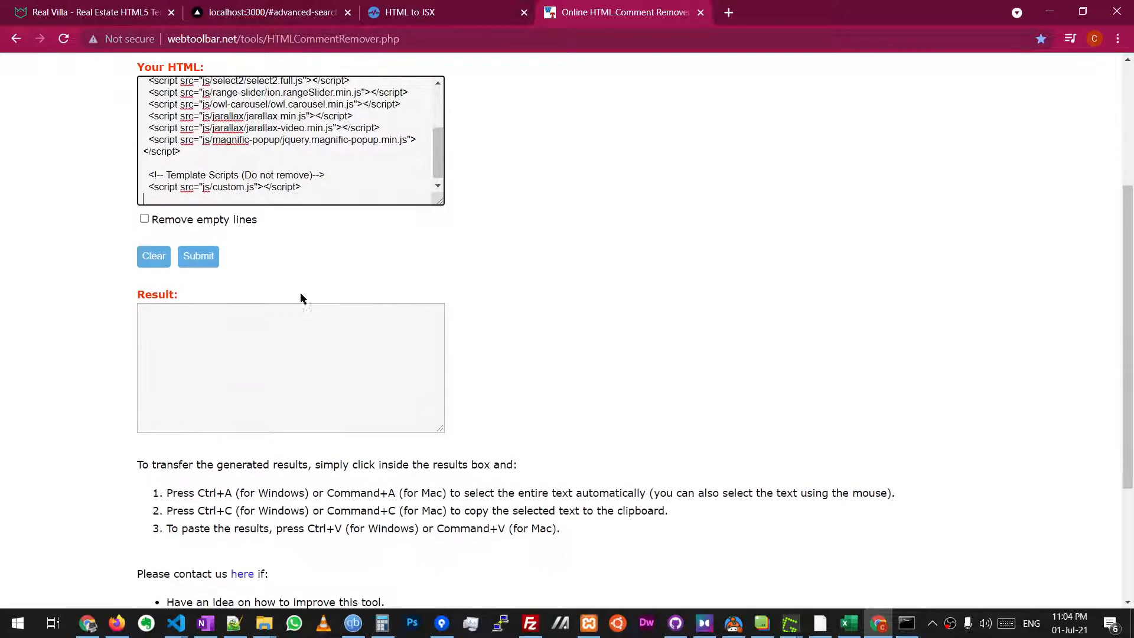
left_click(199, 256)
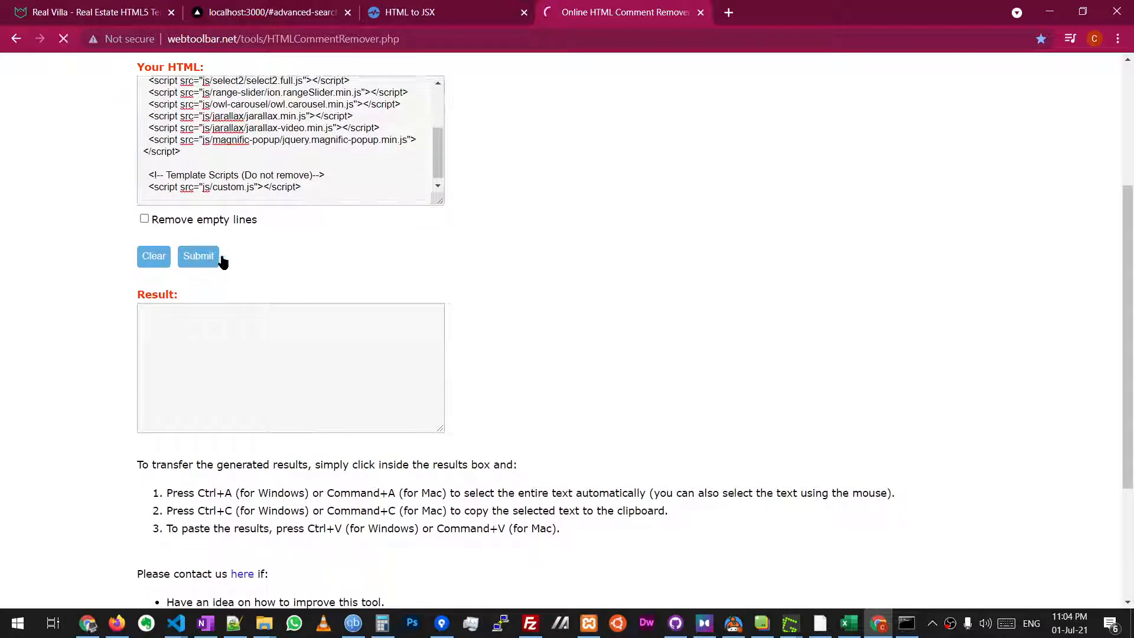
left_click(198, 256)
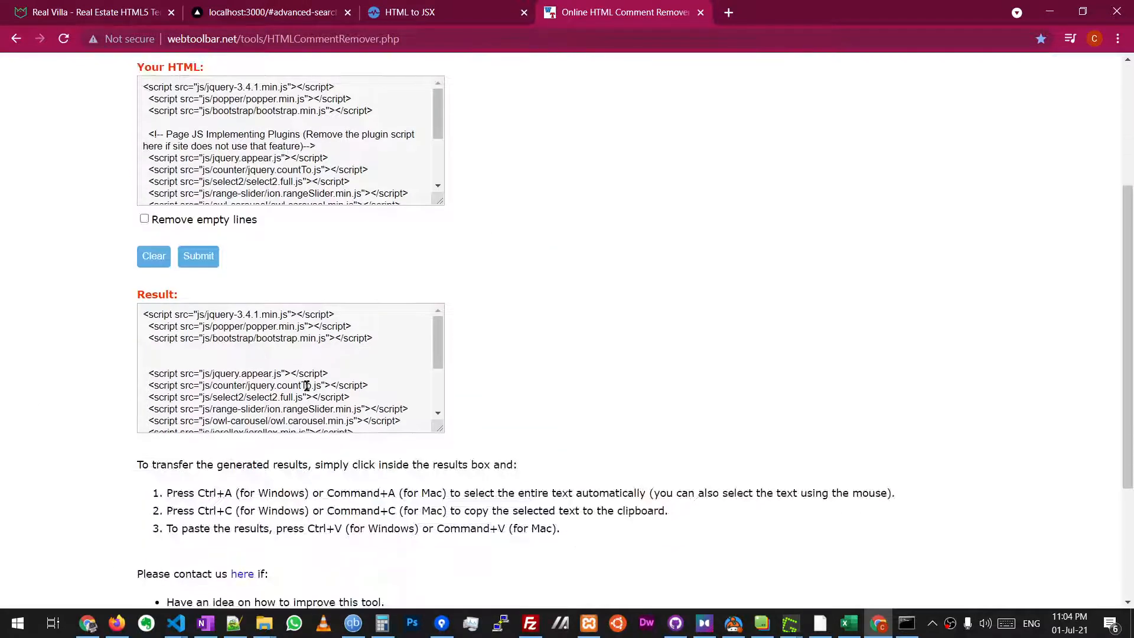
key("ctrl+a")
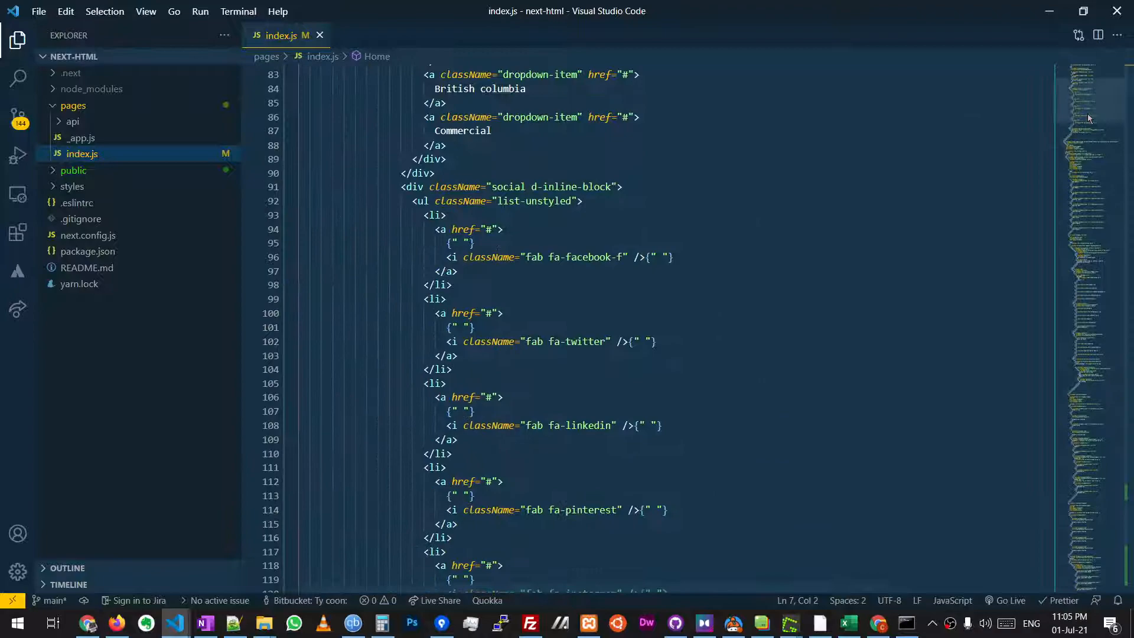
Step: Paste the template's script tags into pages/index.js right after the Home component's closing footer
scroll("down", 3)
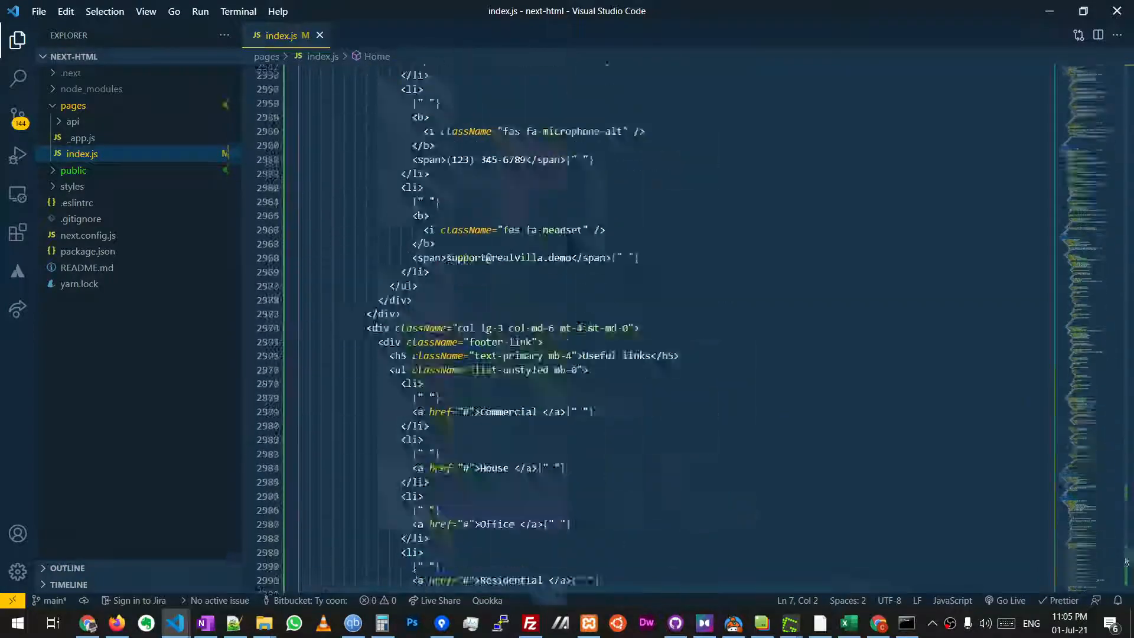
scroll("down", 3)
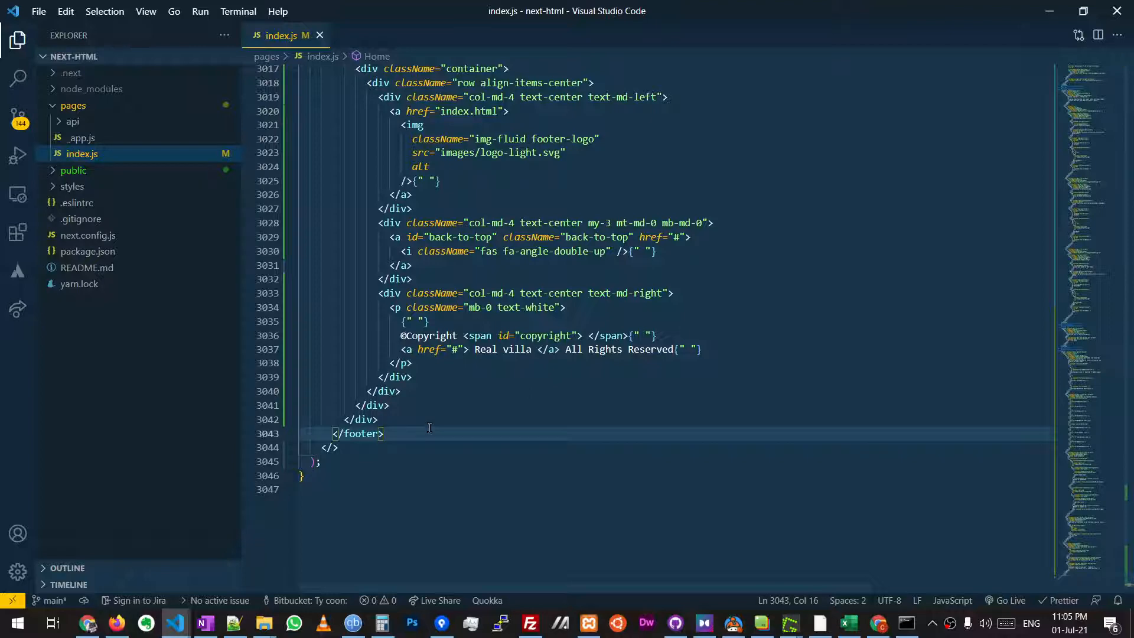
key("Enter")
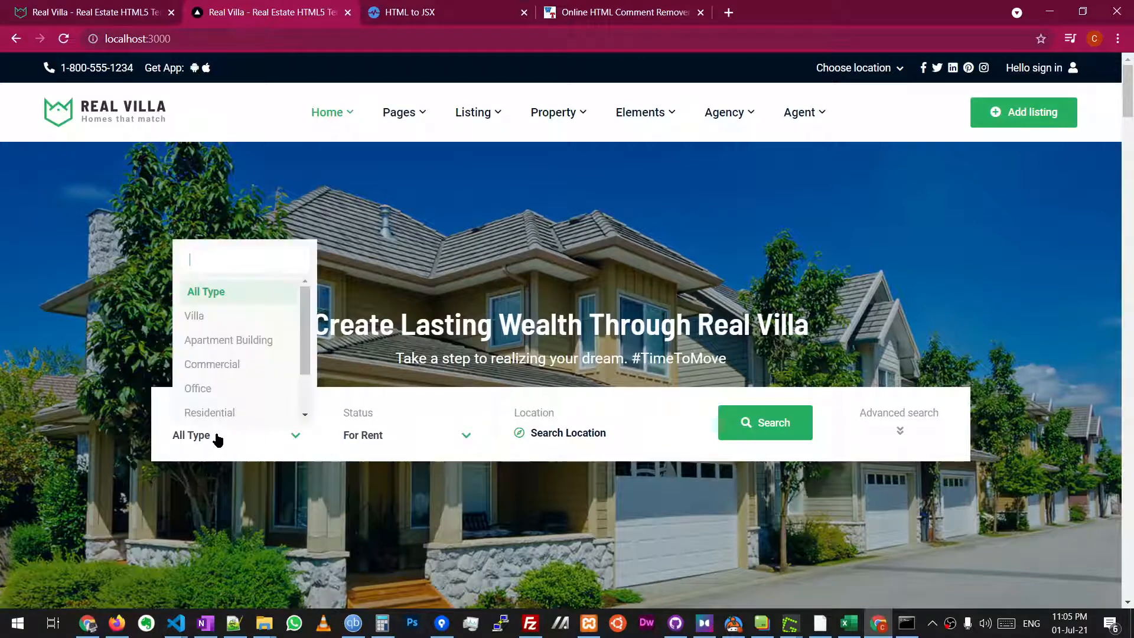
Step: Close the sign-in modal, step the Best Deals carousel forward and back, then bring up the page inspector
scroll("down", 3)
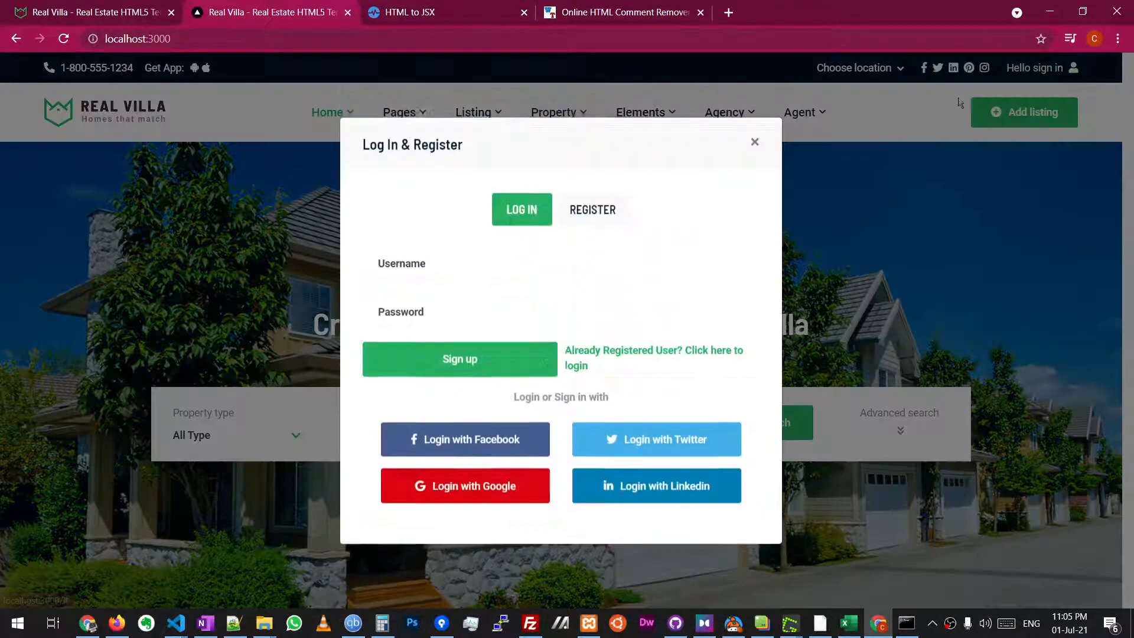
left_click(755, 142)
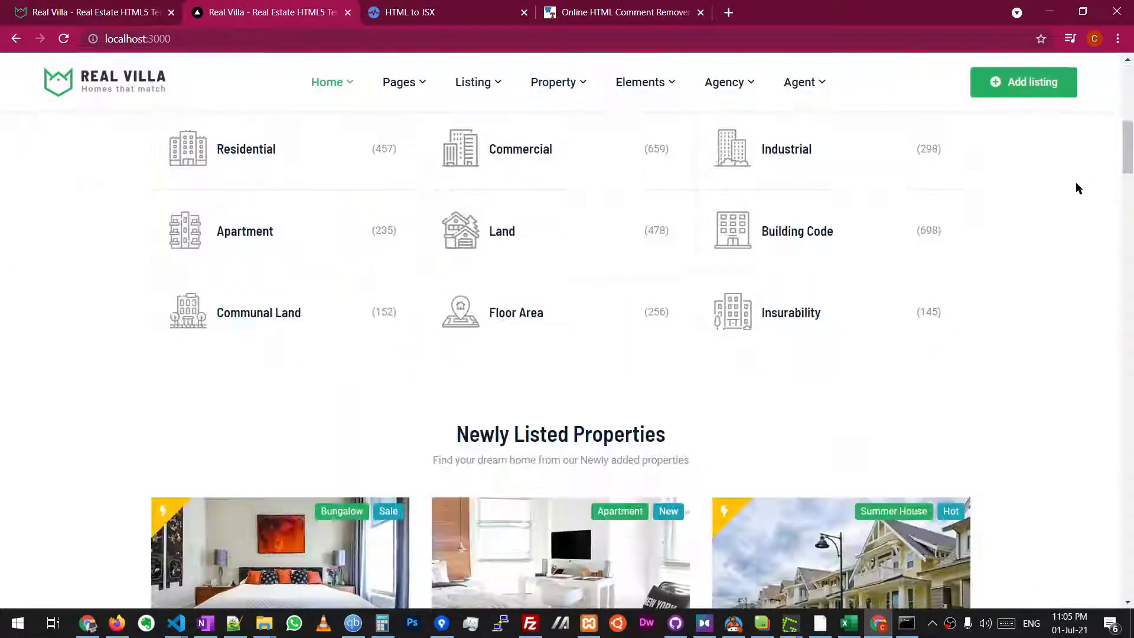
scroll("down", 3)
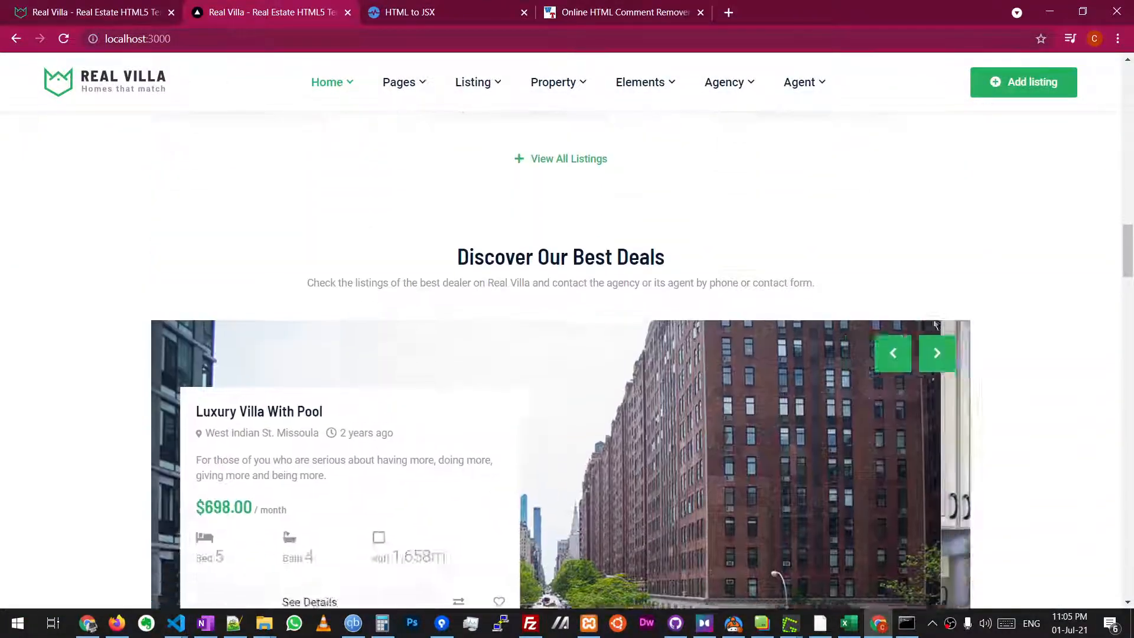
left_click(937, 353)
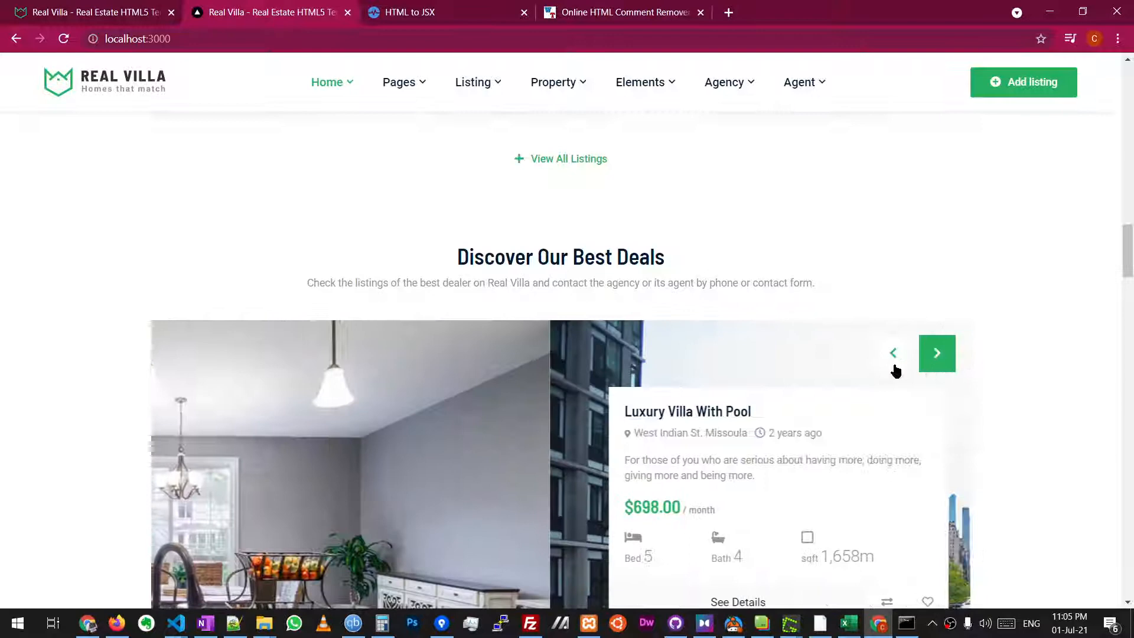
left_click(893, 354)
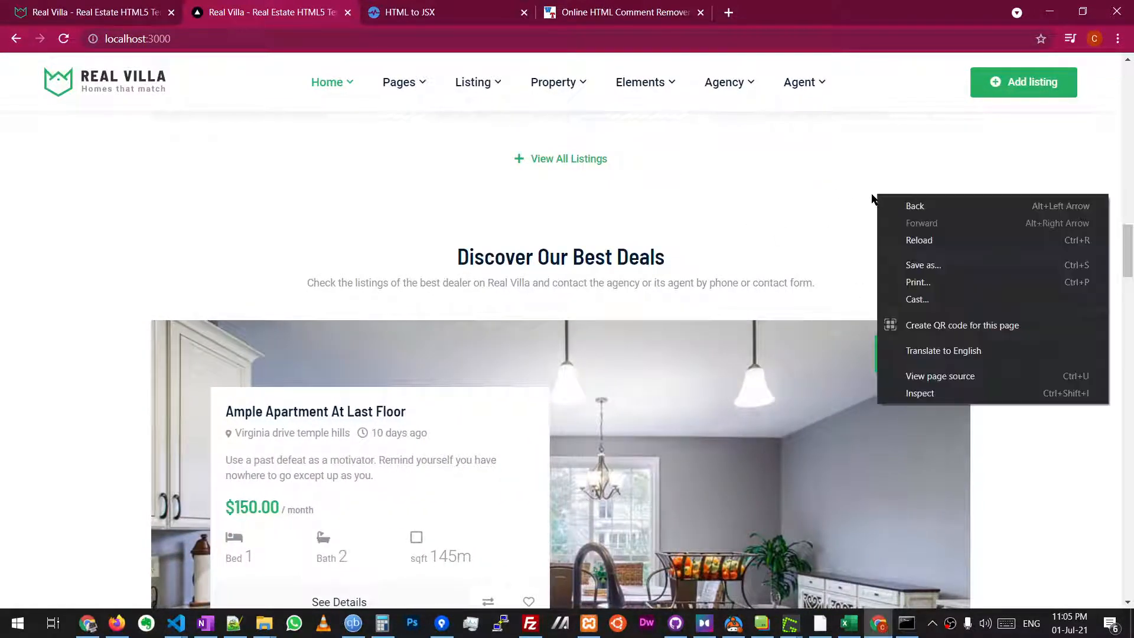
left_click(919, 392)
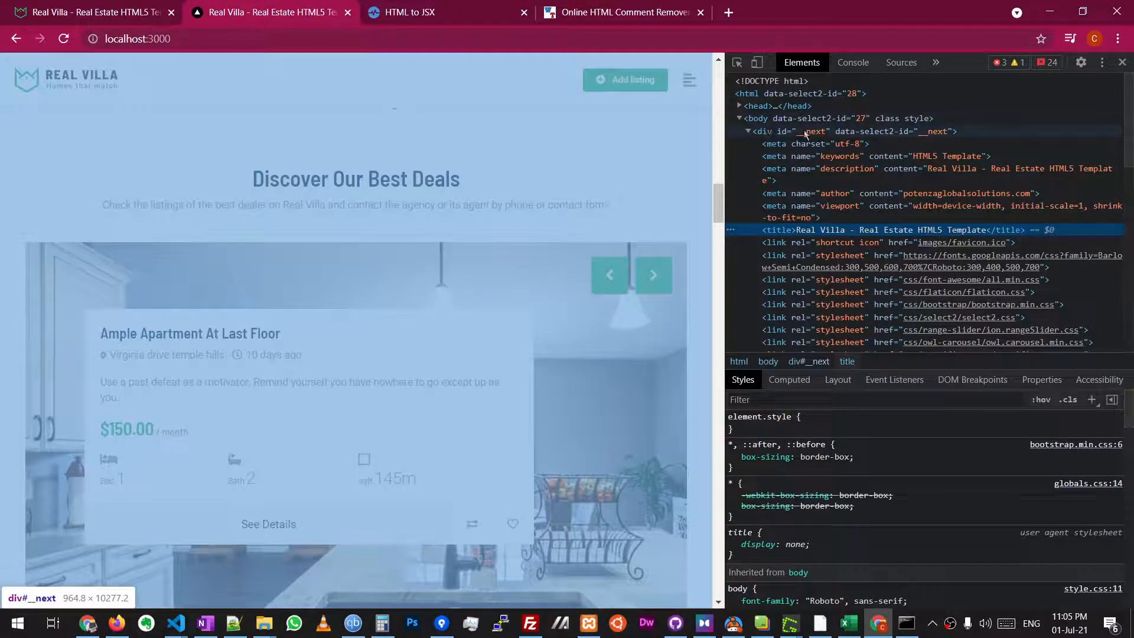
Step: Expand div#__next in the Elements panel to reveal the added <script src="js/..."> tags in the body
left_click(652, 276)
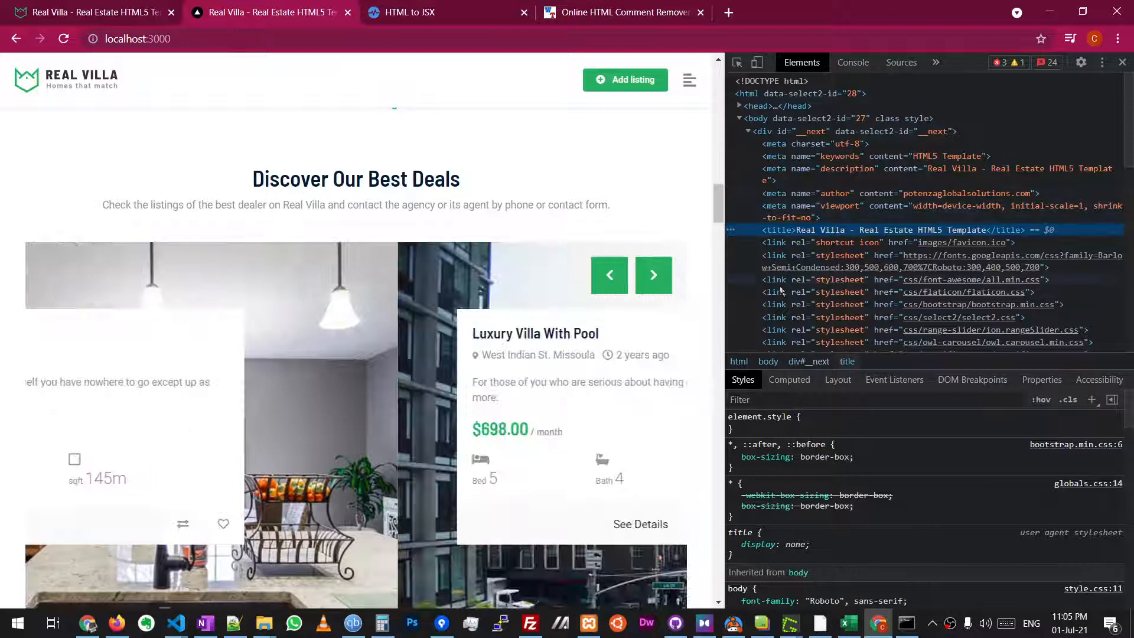
left_click(653, 275)
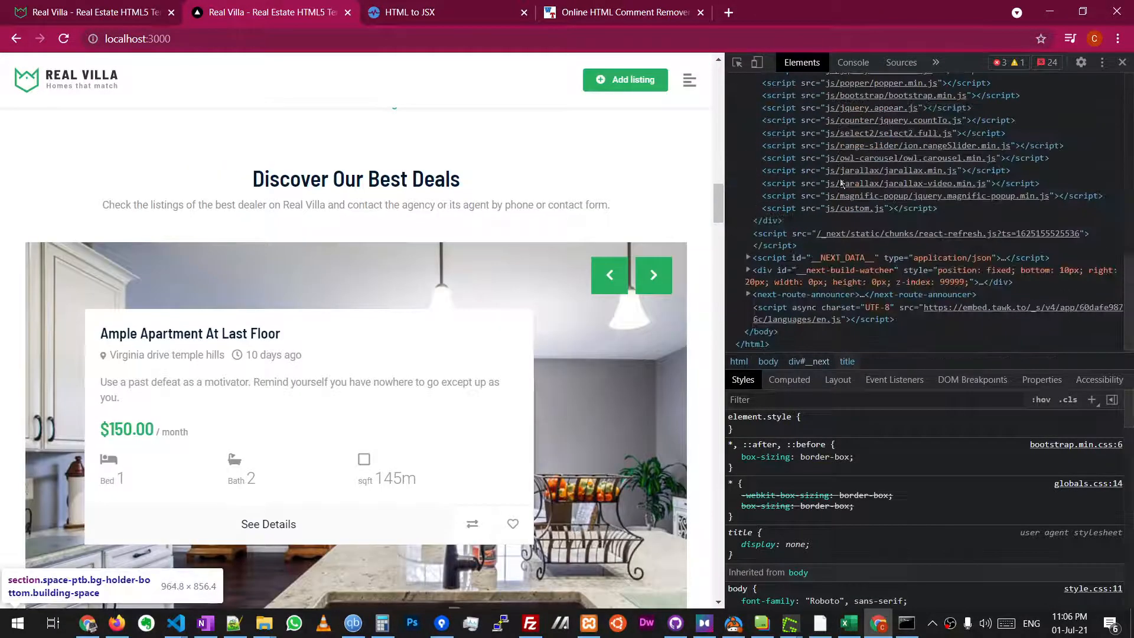
left_click(652, 276)
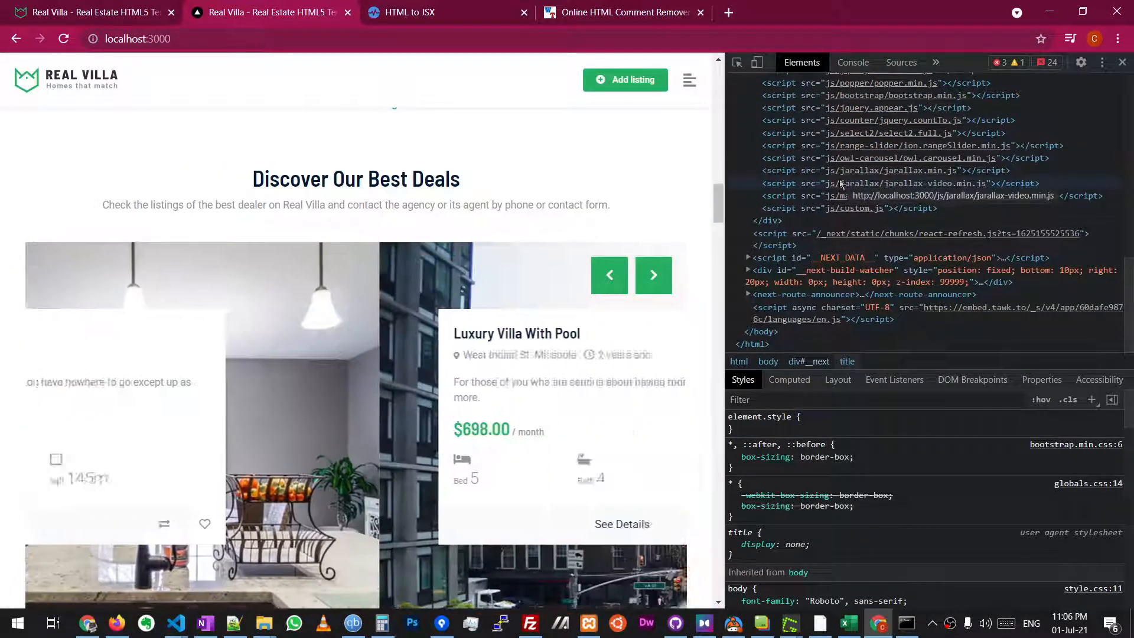